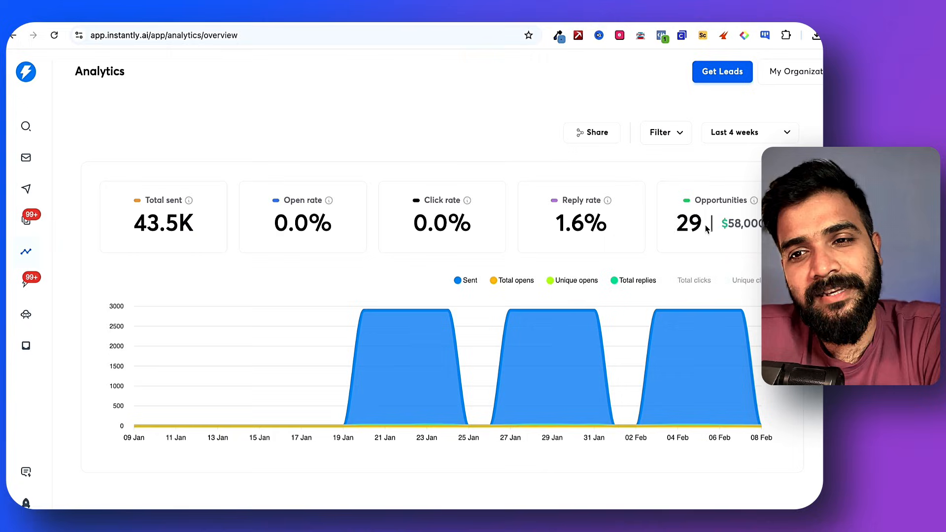
- Review Instantly's sending analytics and scroll through the client case-study results
double_click(687, 223)
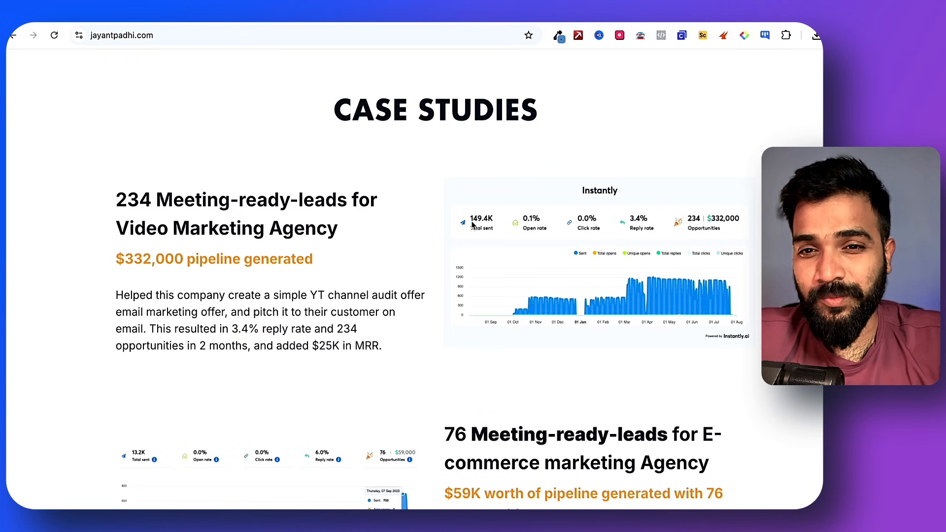
scroll(down, 3)
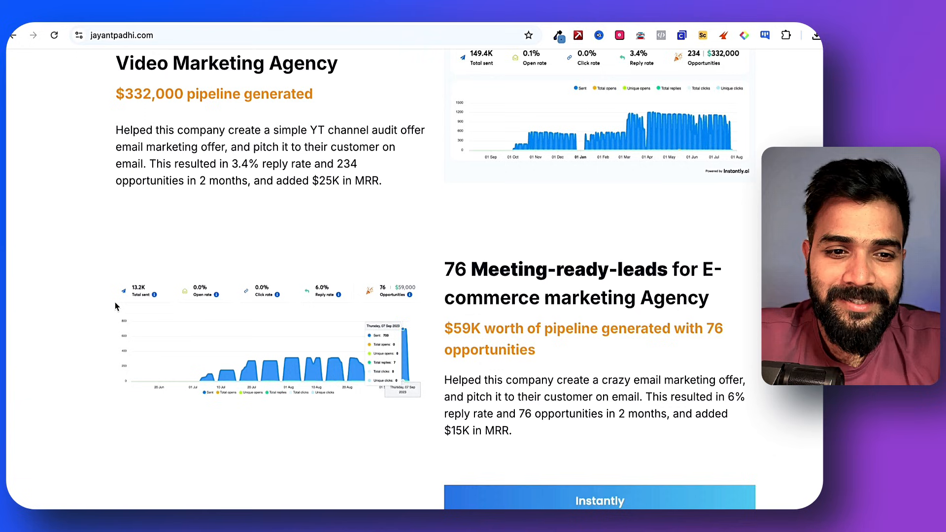
scroll(down, 3)
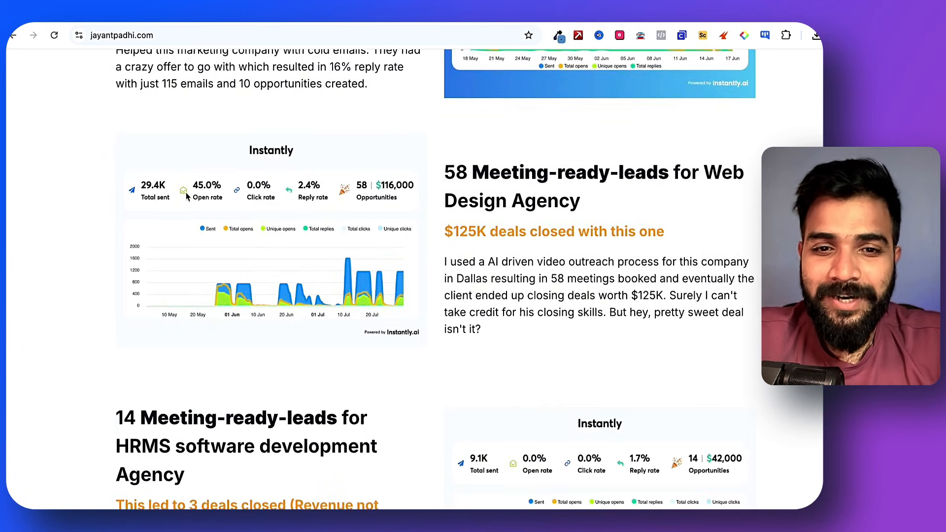
scroll(down, 3)
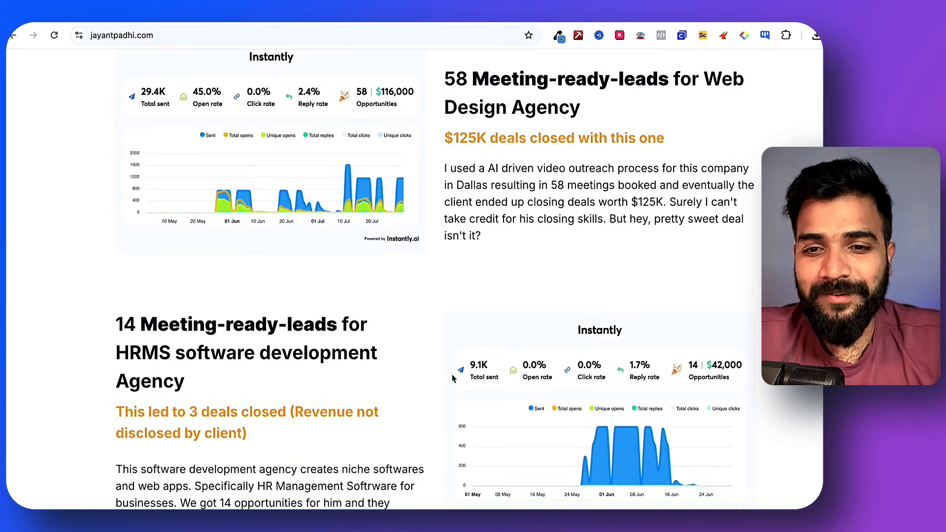
scroll(down, 3)
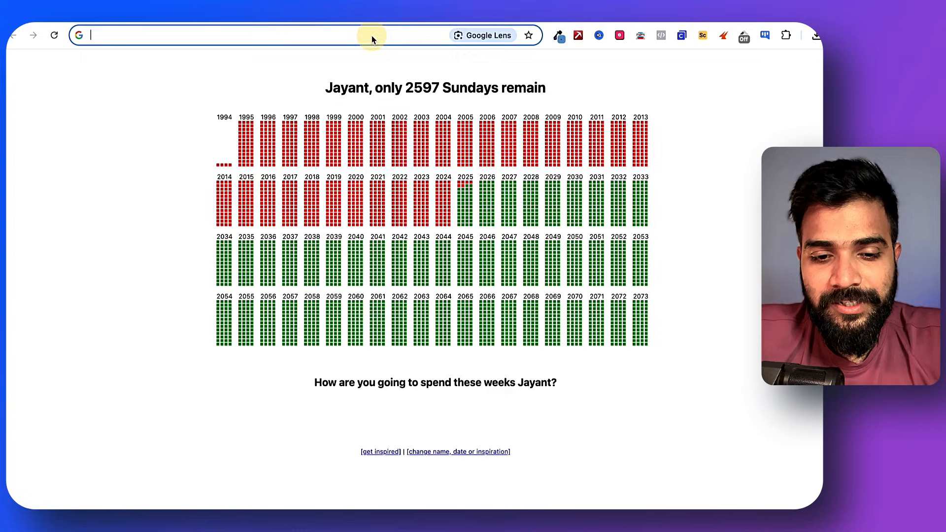
- Go to apify.com and reach the Apify Store of pre-built Actors through the Actors page
text(apify.com/prici)
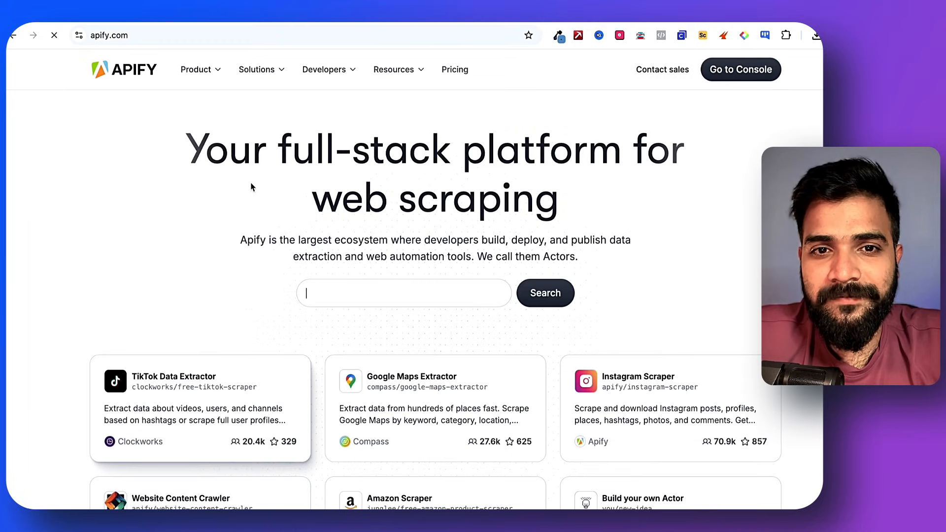
text(Scrape TikTok profiles)
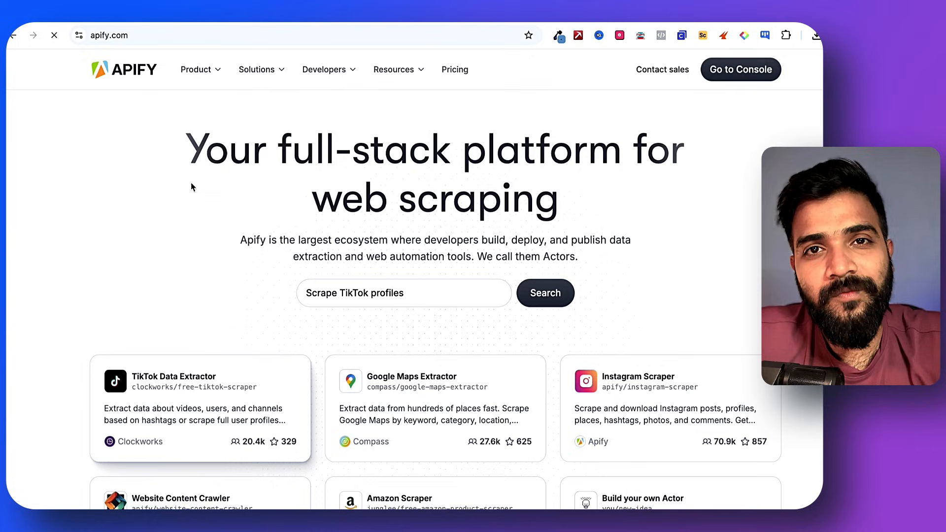
text(Extract places from Google Maps)
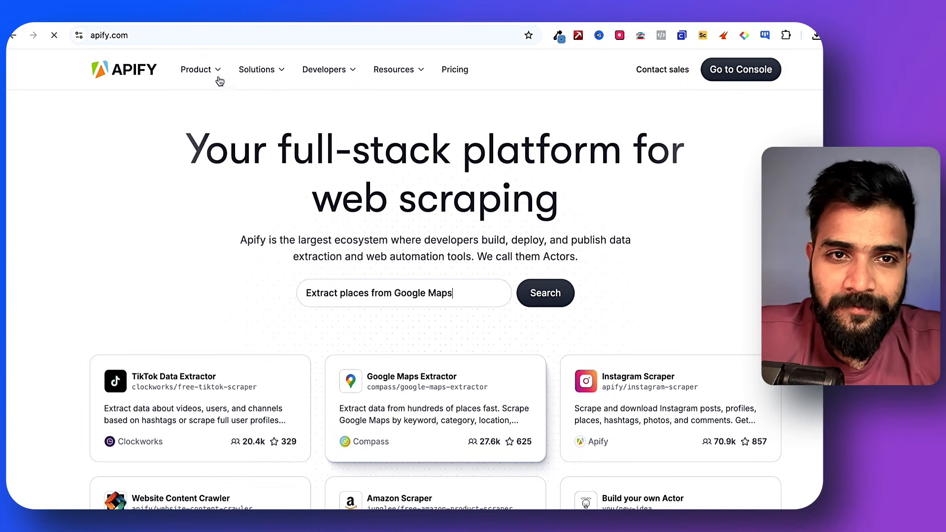
text(Download Instagra)
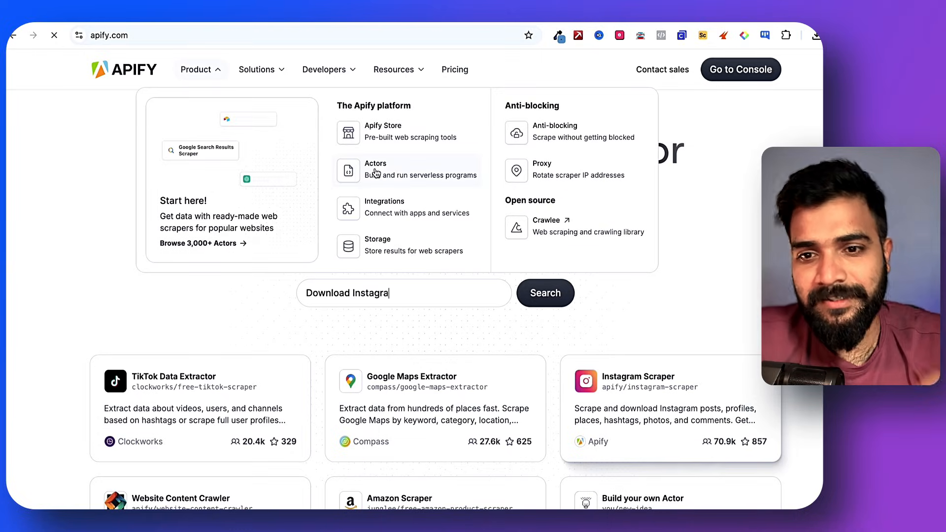
click(375, 169)
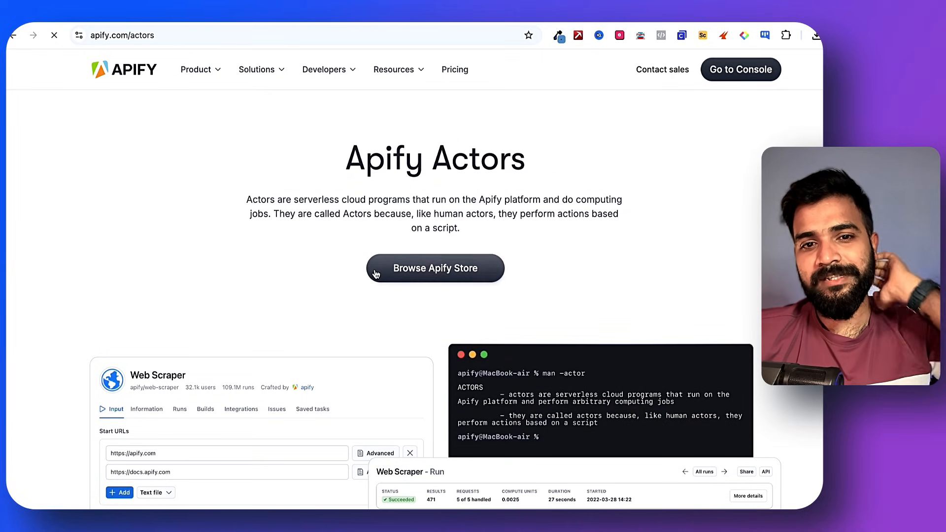
click(435, 268)
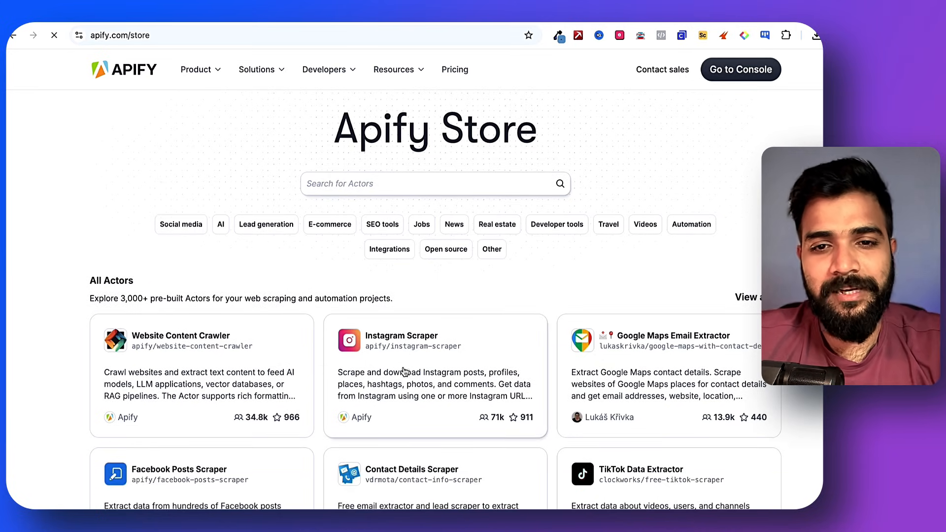
- Search the Apify Store for 'apollo' and scroll through the Apollo scraper results
scroll(down, 3)
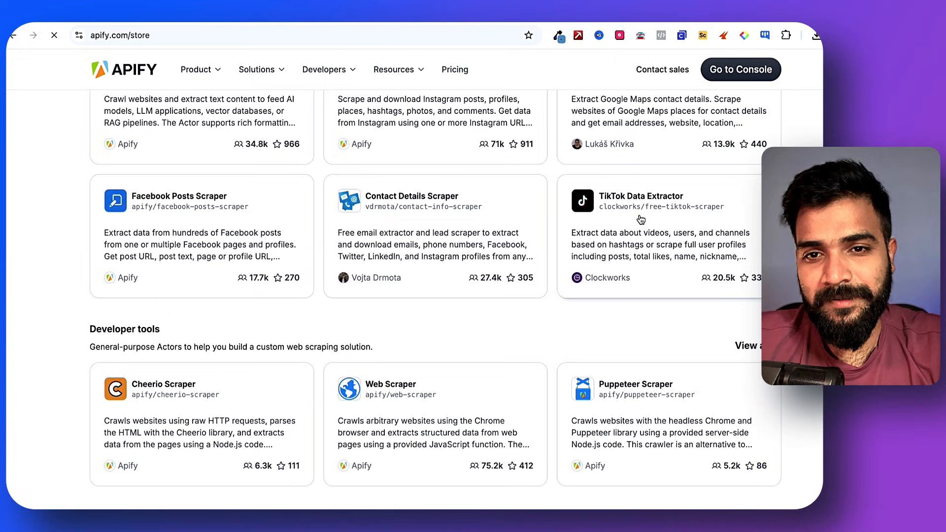
text(apollo)
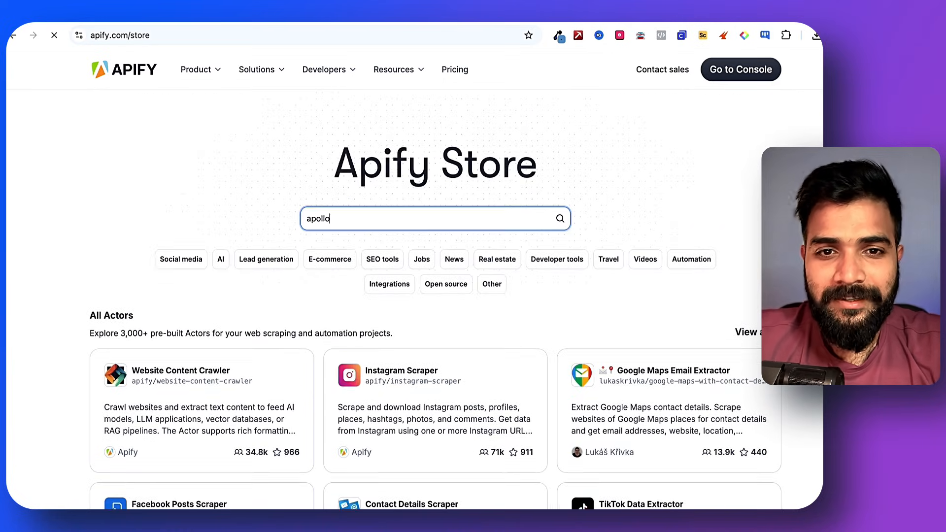
key(enter)
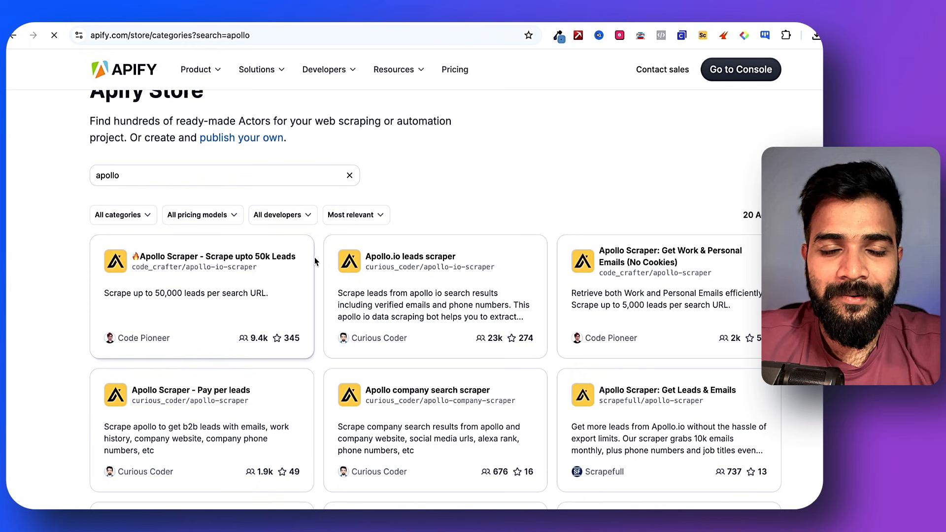
scroll(down, 3)
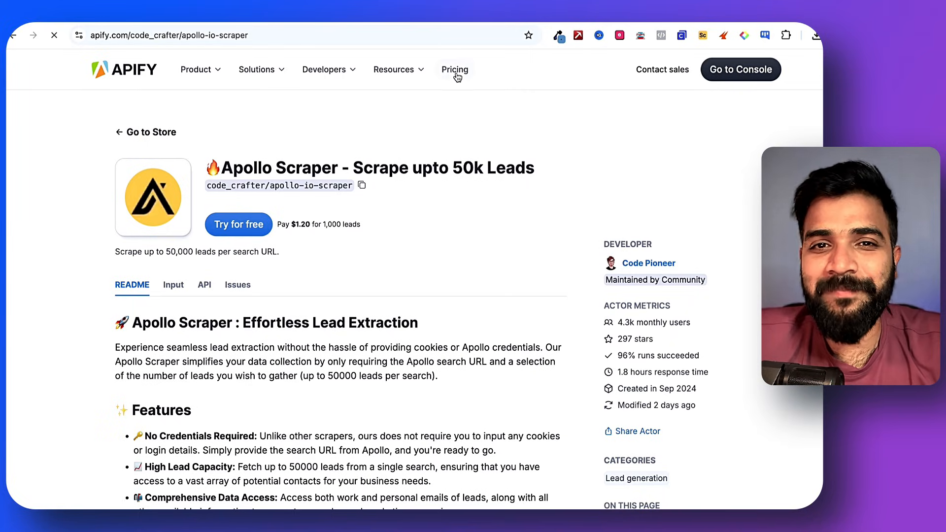
mouse_move(331, 208)
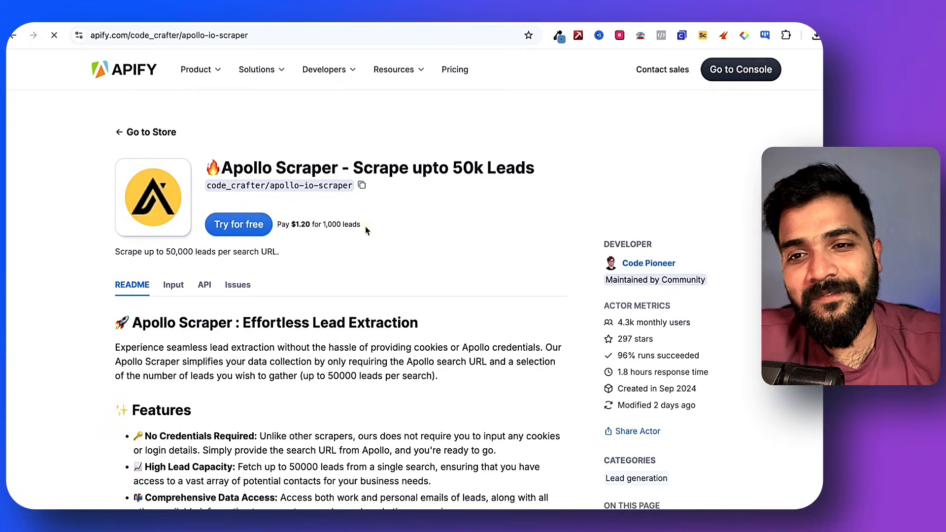
mouse_move(306, 247)
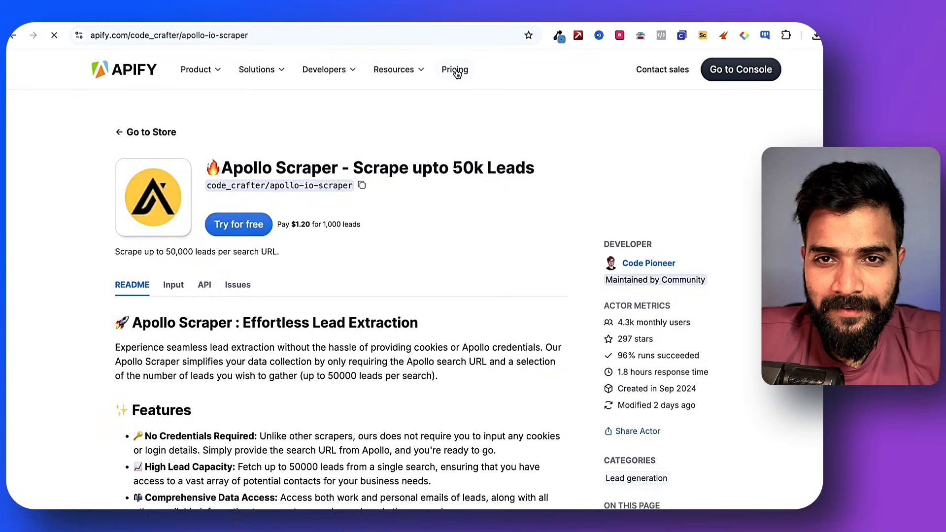
- Check the Apollo Scraper's $1.20 per 1,000 leads pricing, then switch to the SOP document
click(454, 69)
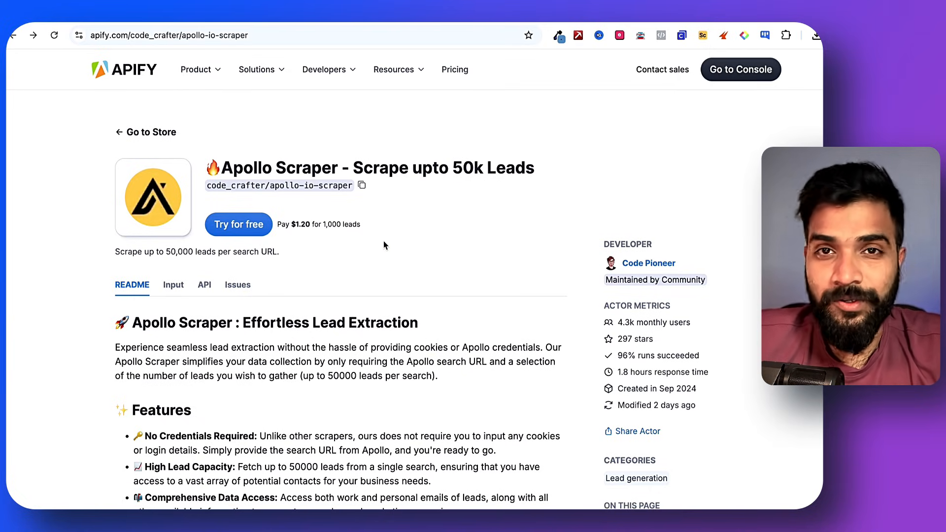
mouse_move(305, 126)
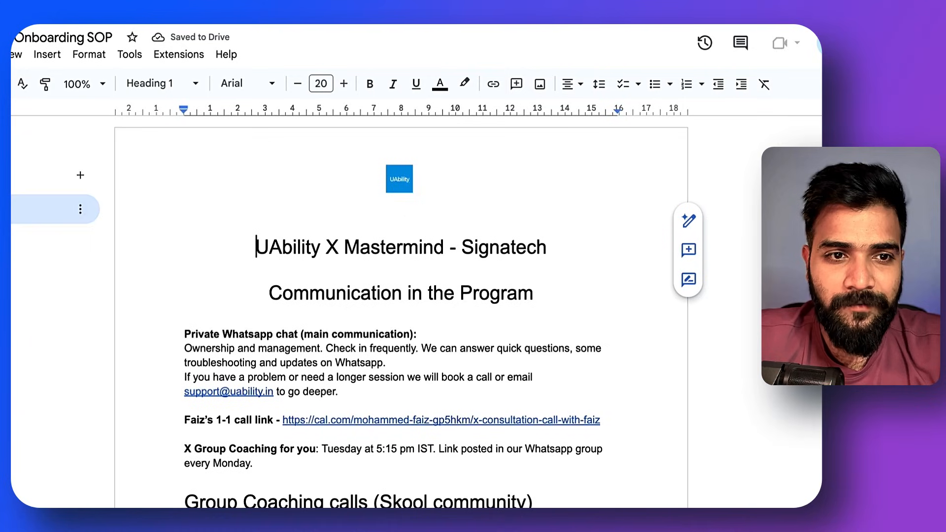
- Scroll to the SOP's target locations and industries table, then switch to Apollo People search
scroll(down, 3)
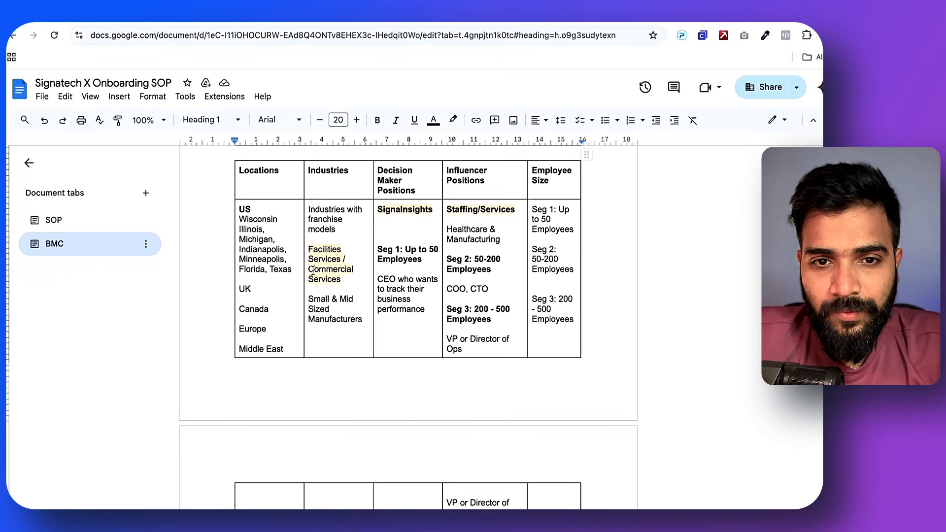
double_click(330, 268)
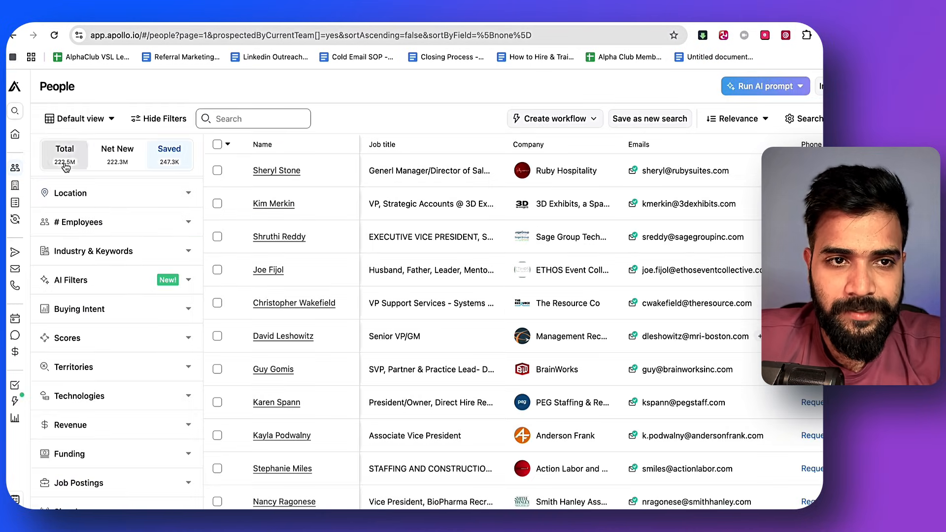
- Collapse Job Titles and filter the Apollo founder/CEO search to Verified email status
text(ser)
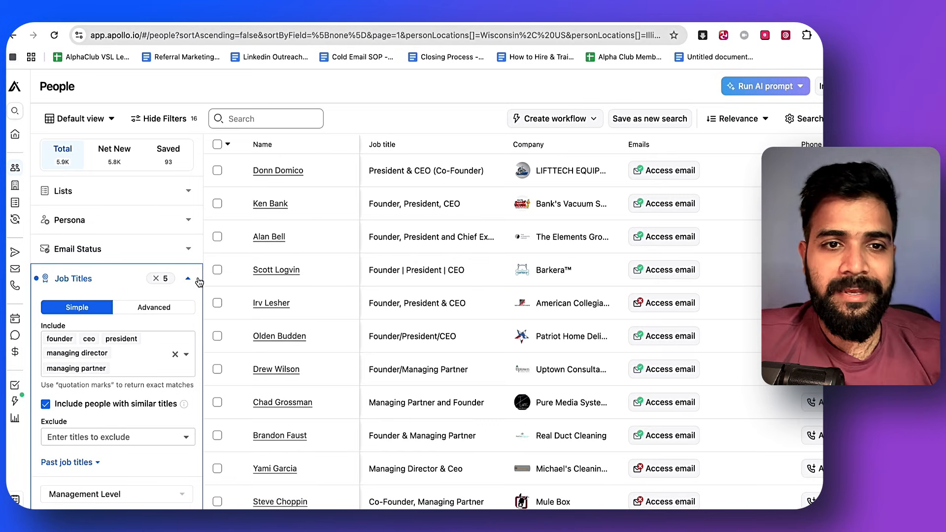
click(189, 278)
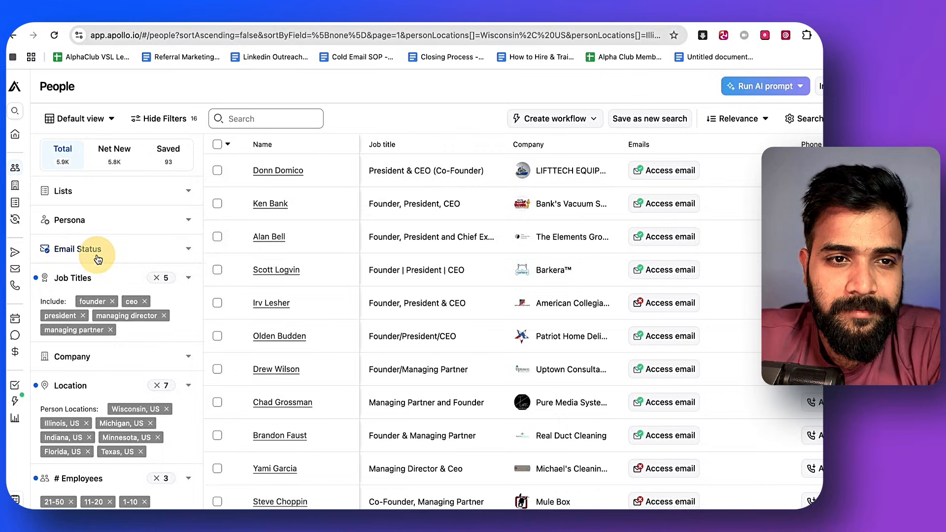
click(77, 250)
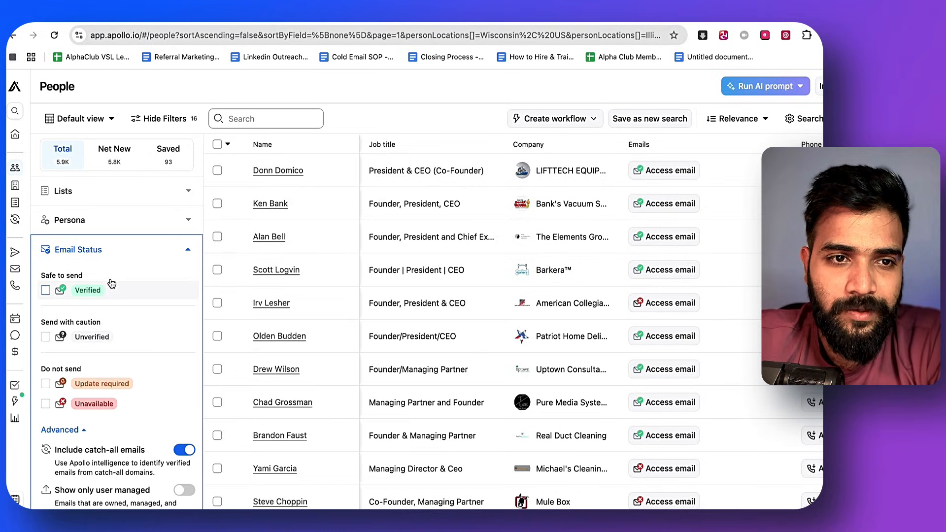
click(45, 290)
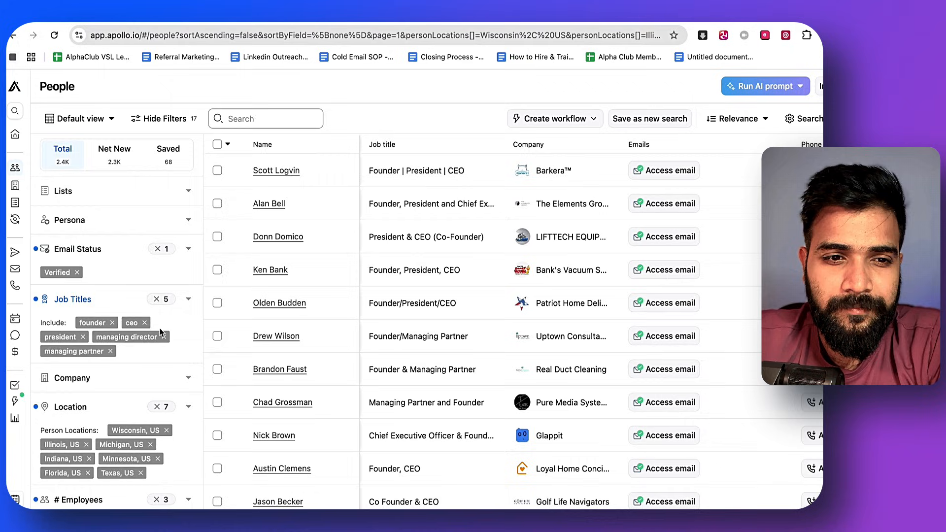
scroll(down, 3)
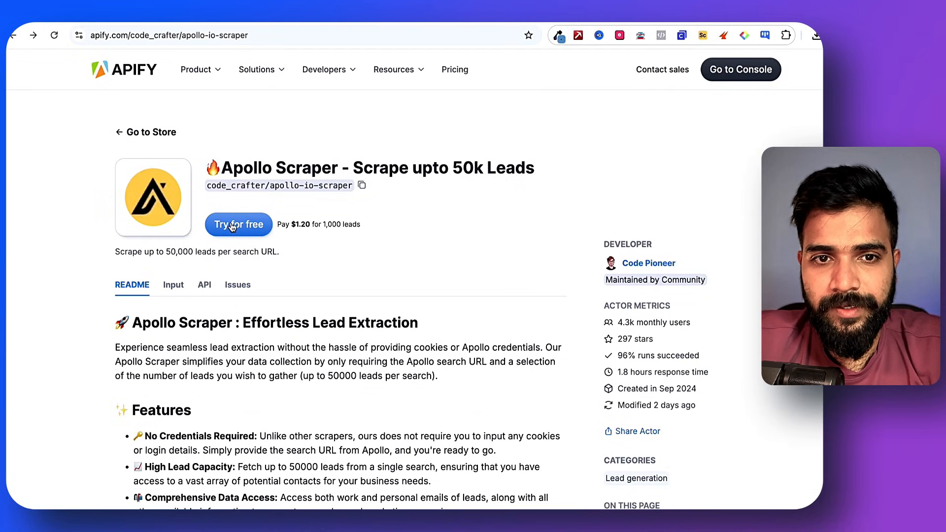
- Open the Apollo Scraper with 'Try for free' to reach its Apify Console input
click(238, 224)
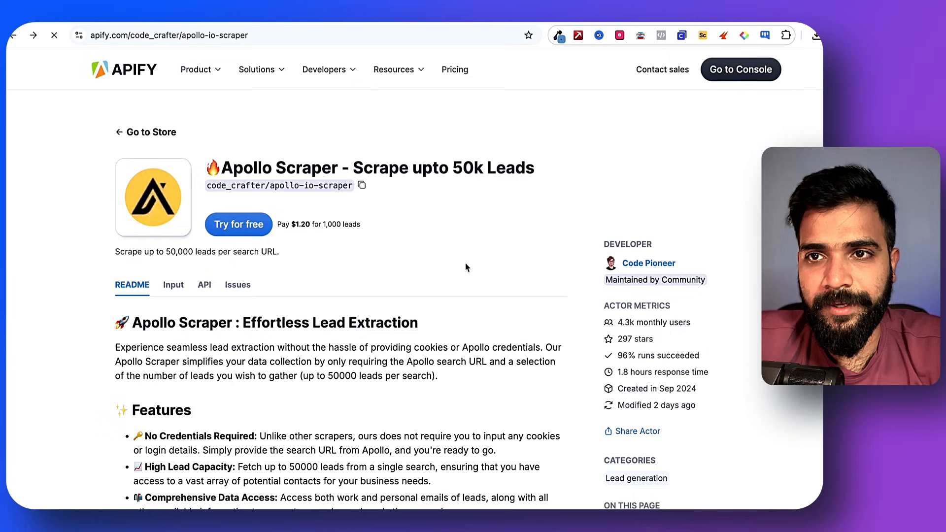
click(237, 224)
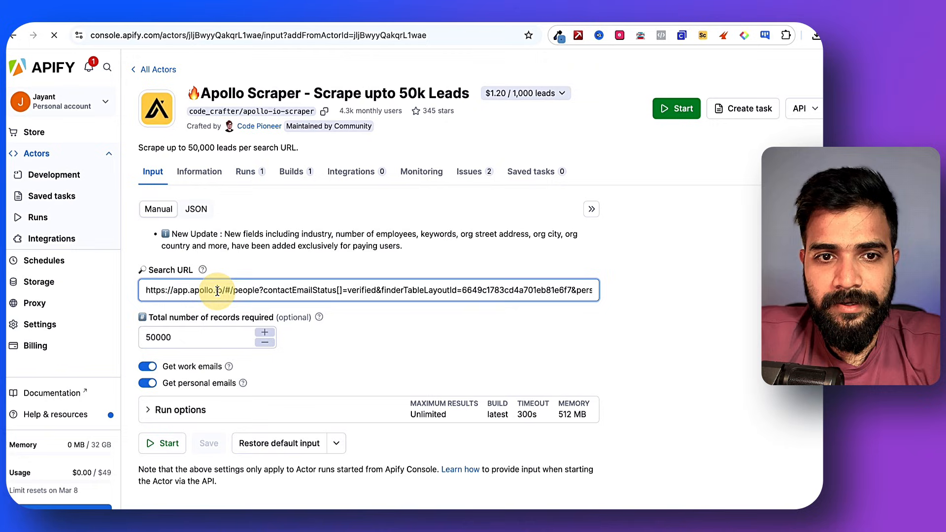
- Paste the Apollo search URL, set 2,500 records, disable personal emails, and start the run
text(https://app.apollo.io/#/people?sortAscending=false&sortByField=%5Bnone%5D&page=1&personLocations[]=Wiscon)
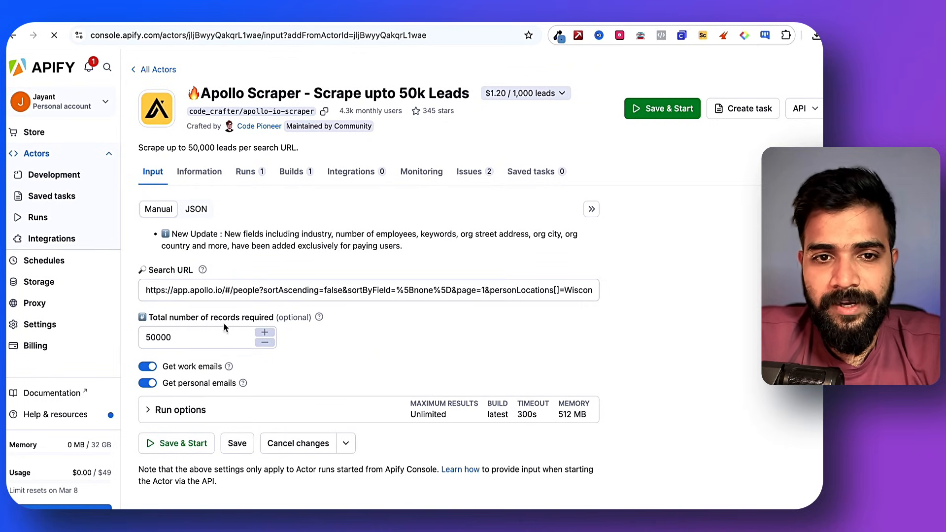
text(2)
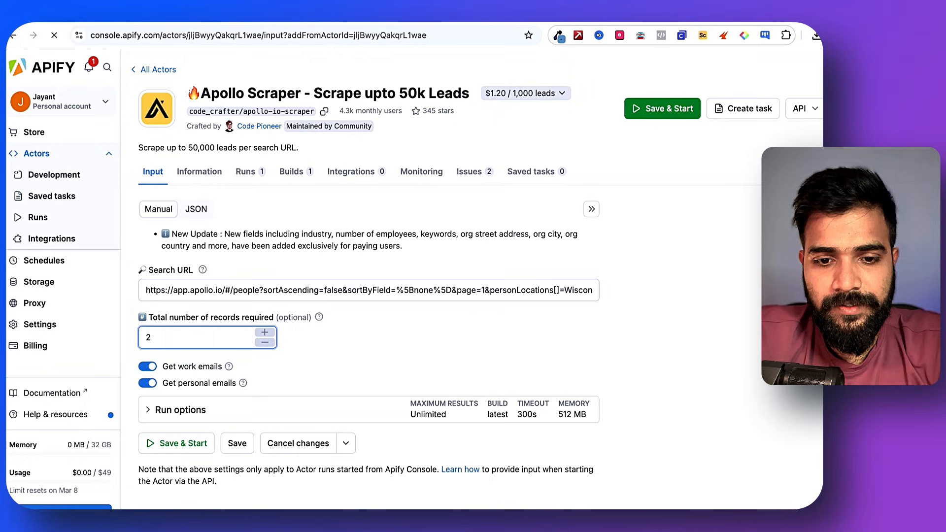
text(2500)
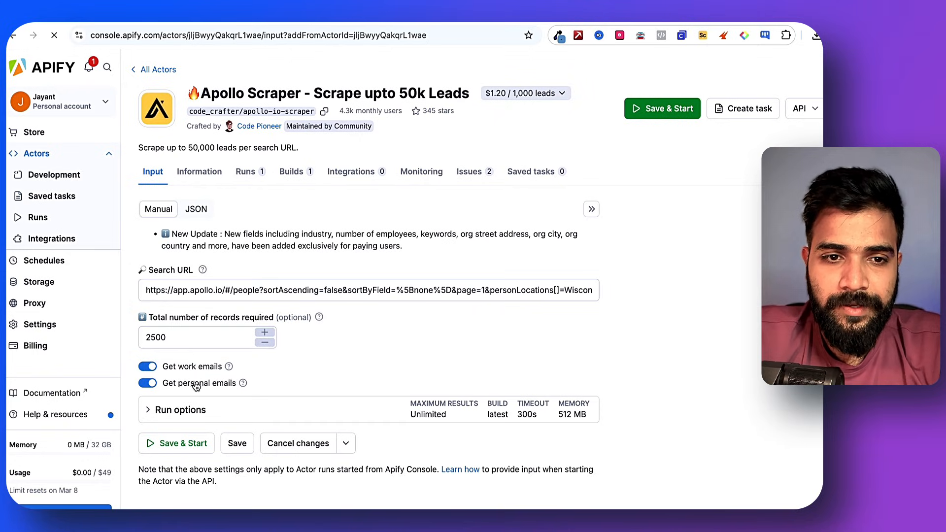
mouse_move(187, 388)
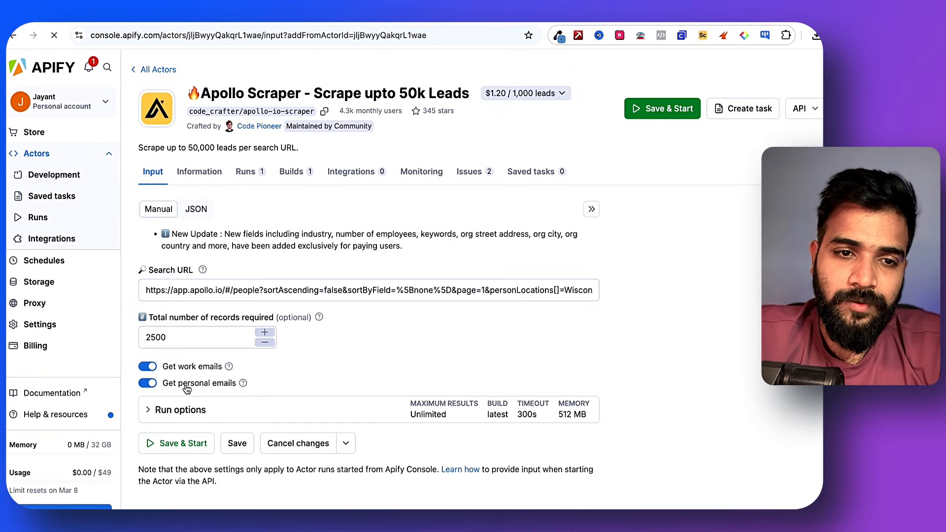
click(147, 382)
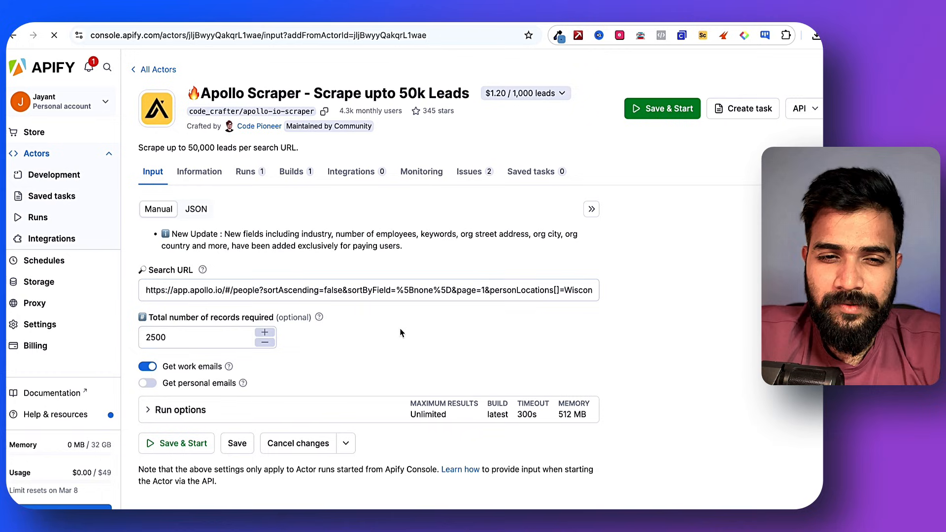
mouse_move(346, 361)
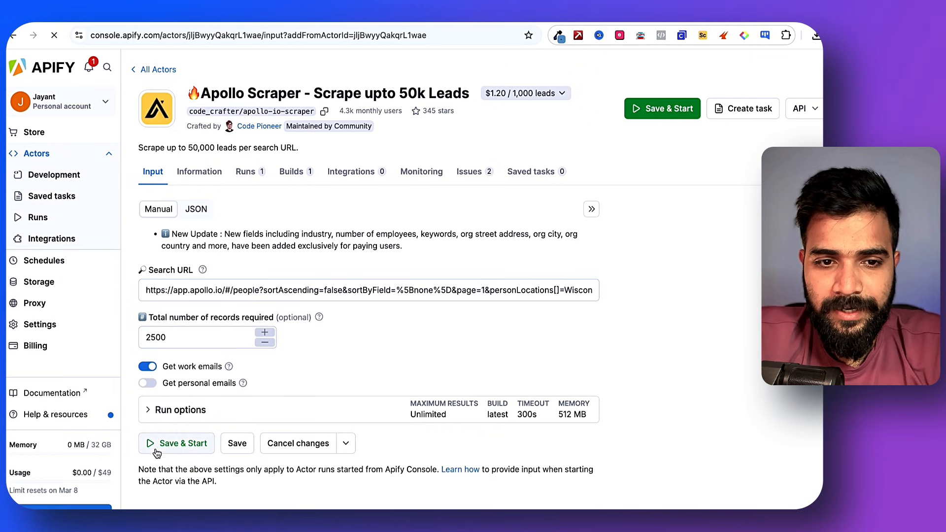
click(182, 443)
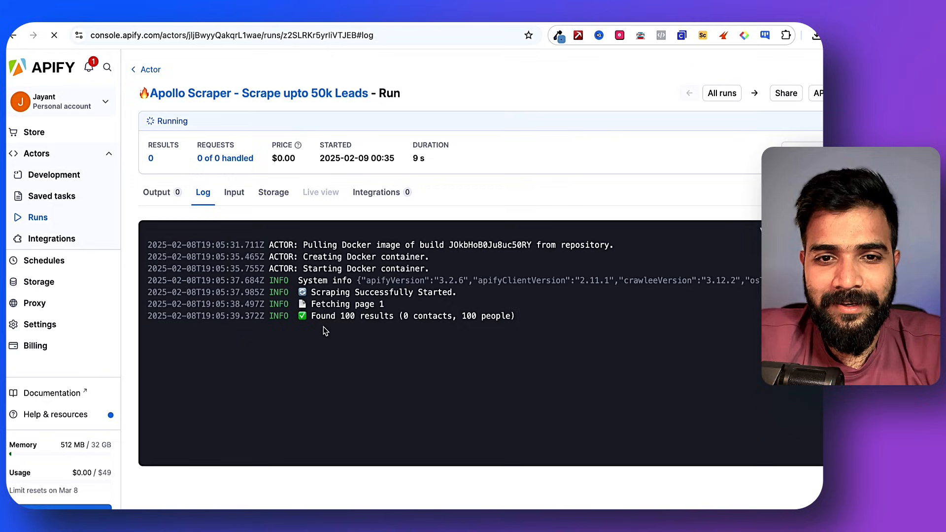
- Return to the actor's runs list and open the earlier run with 2,500 results
double_click(366, 316)
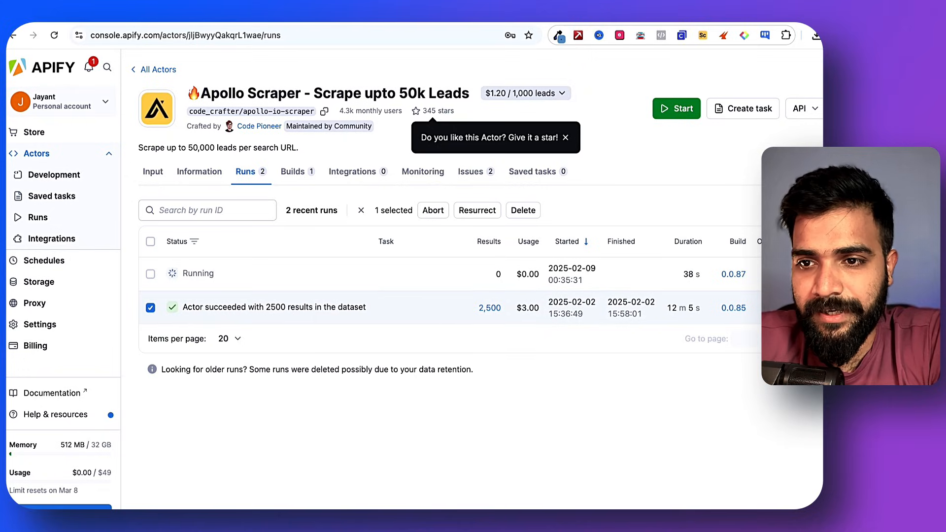
click(278, 307)
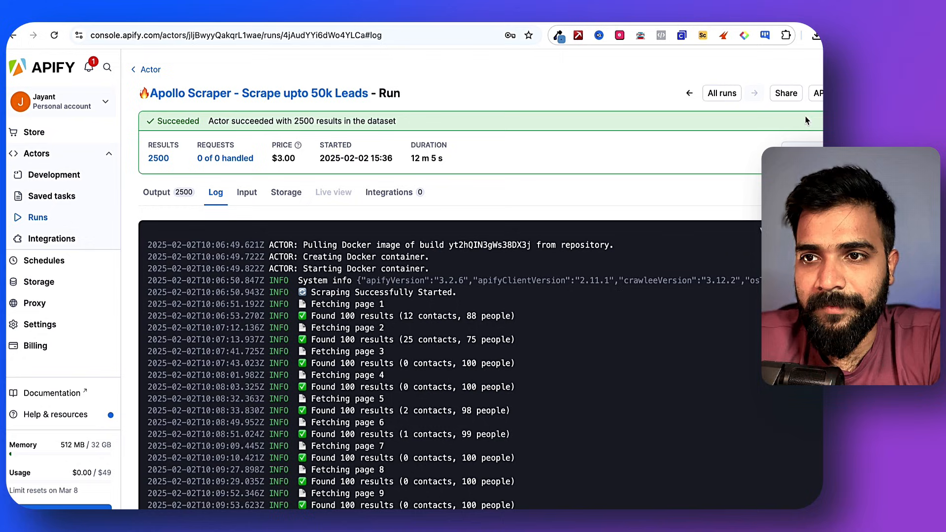
- Open the CSV export for the 2,500 results and select first_name and last_name
scroll(down, 3)
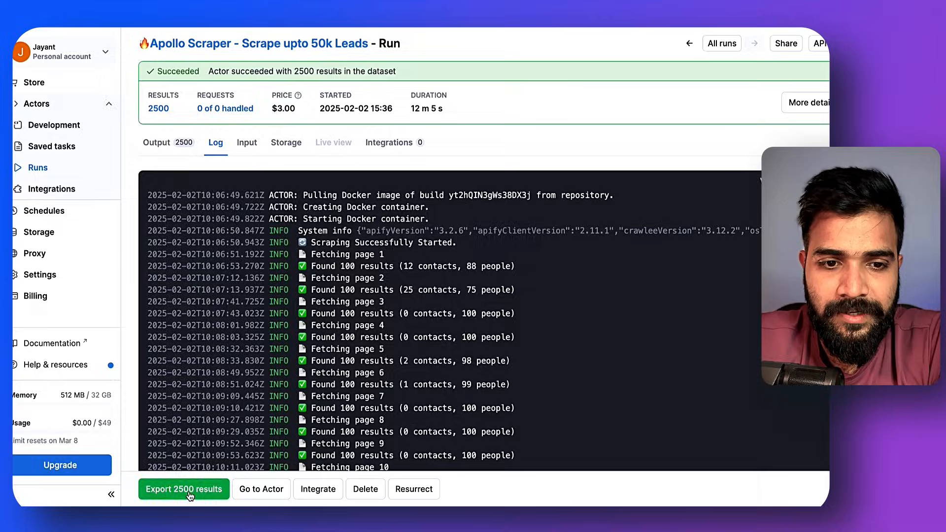
click(183, 489)
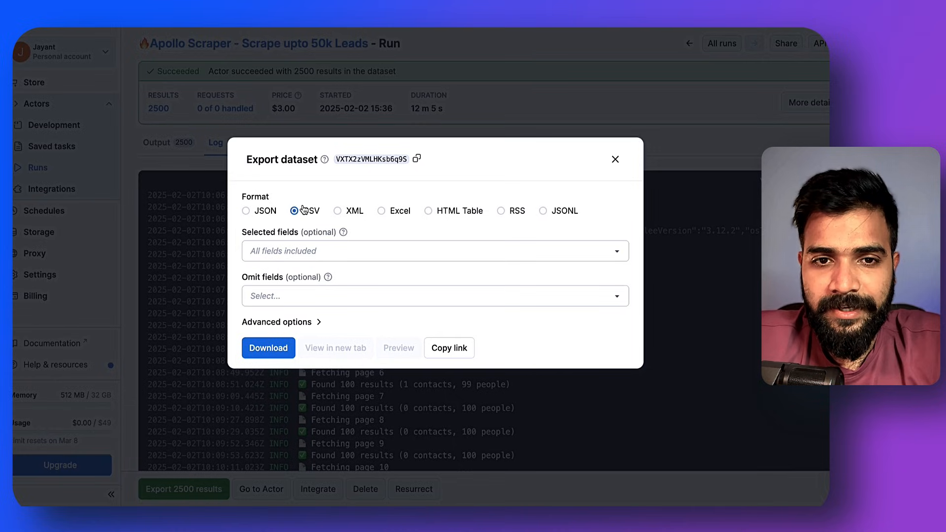
click(433, 251)
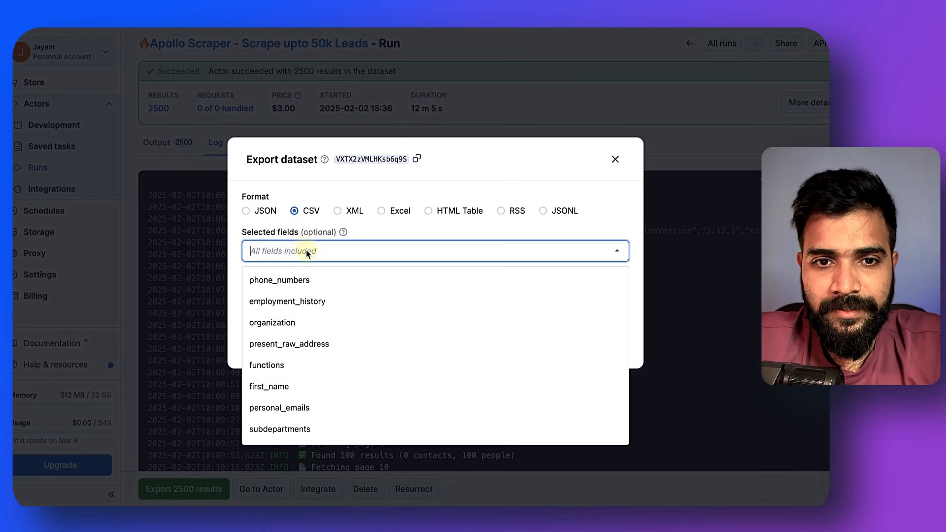
scroll(down, 3)
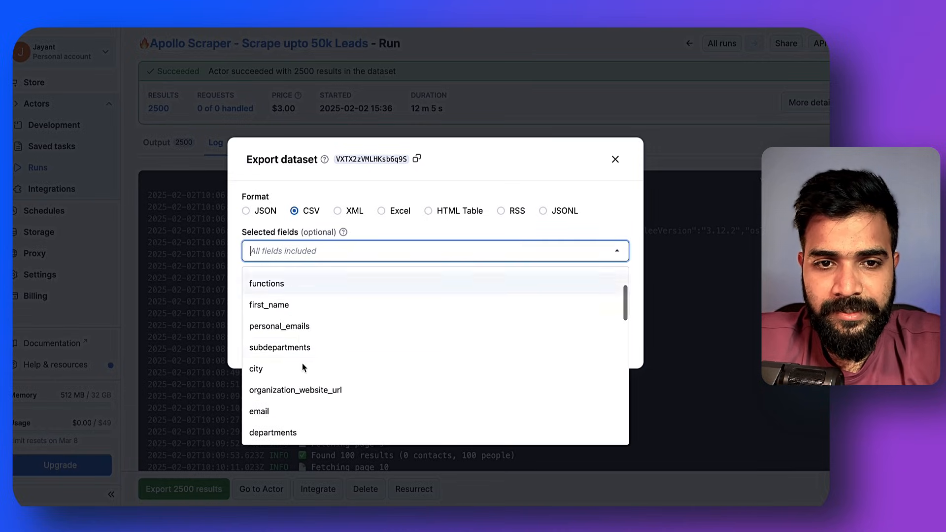
click(269, 304)
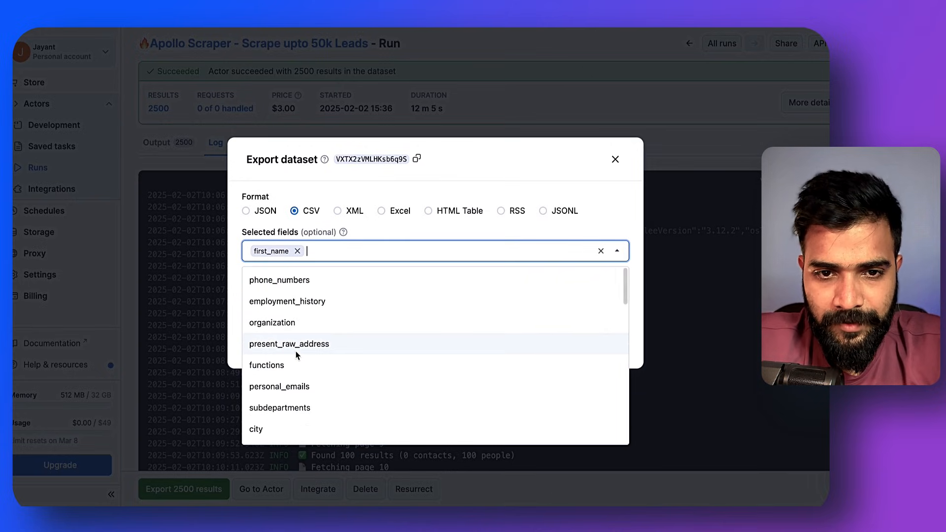
click(290, 344)
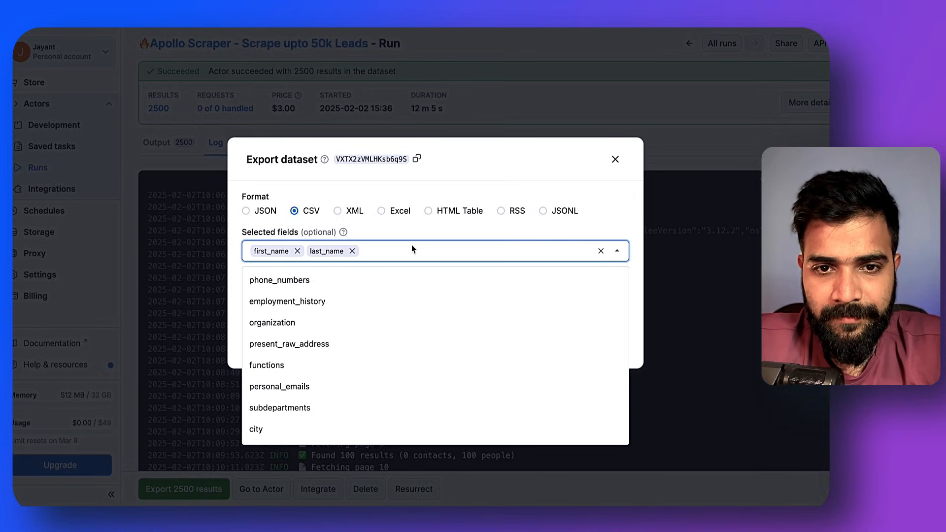
- Add email, organization, linkedin_url, city and state to the exported fields
text(email)
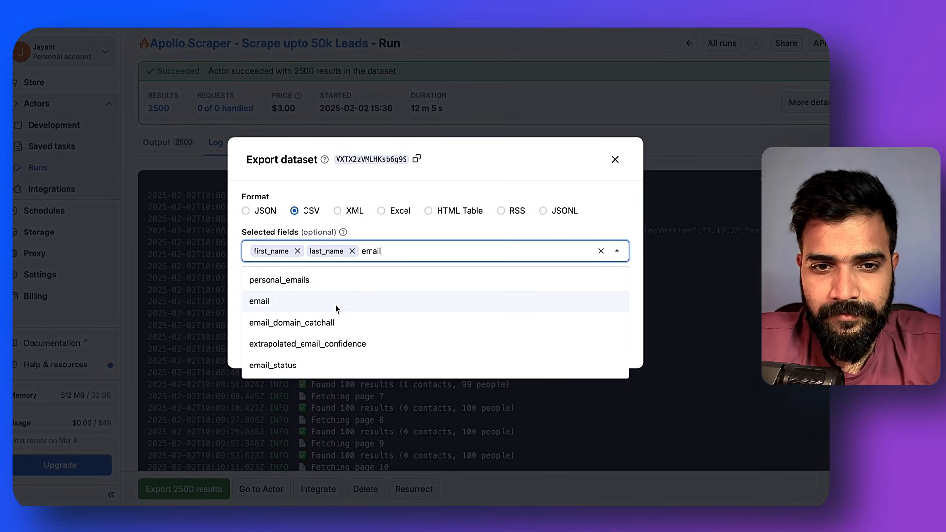
click(258, 301)
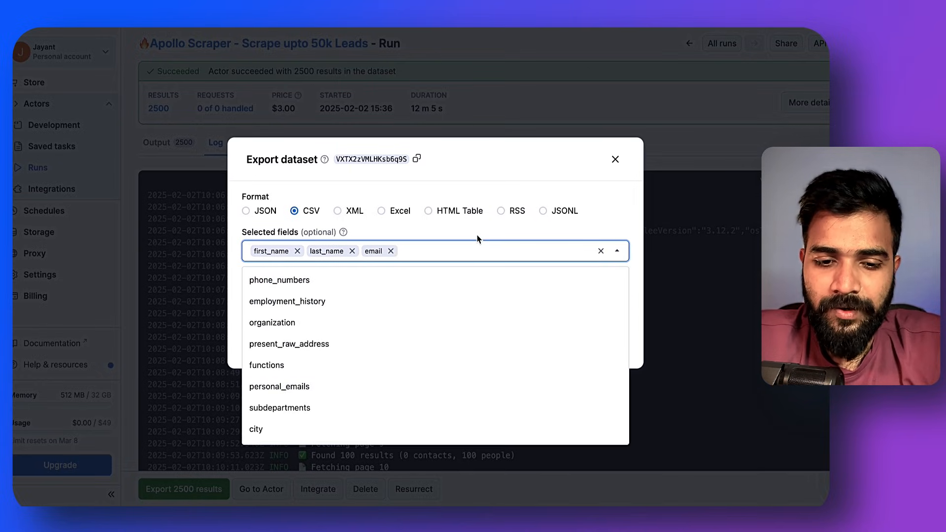
text(com)
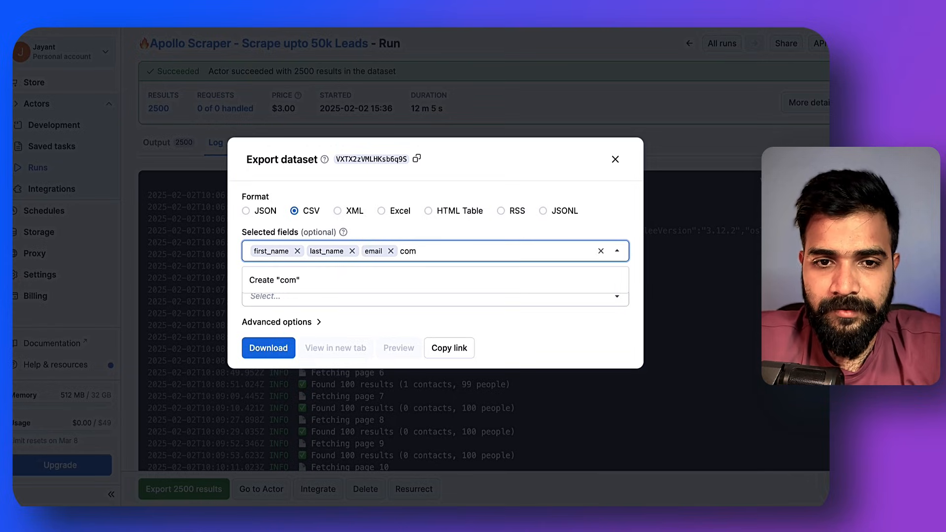
text(rga)
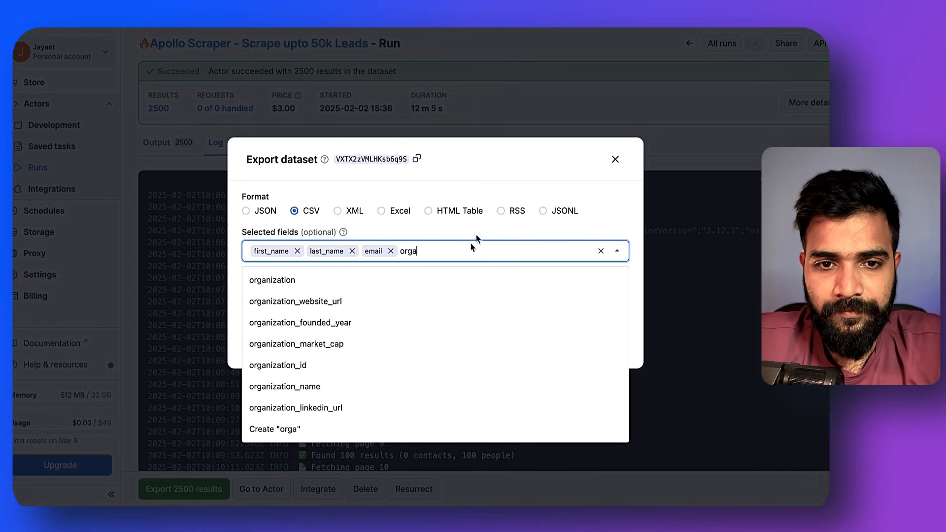
click(272, 279)
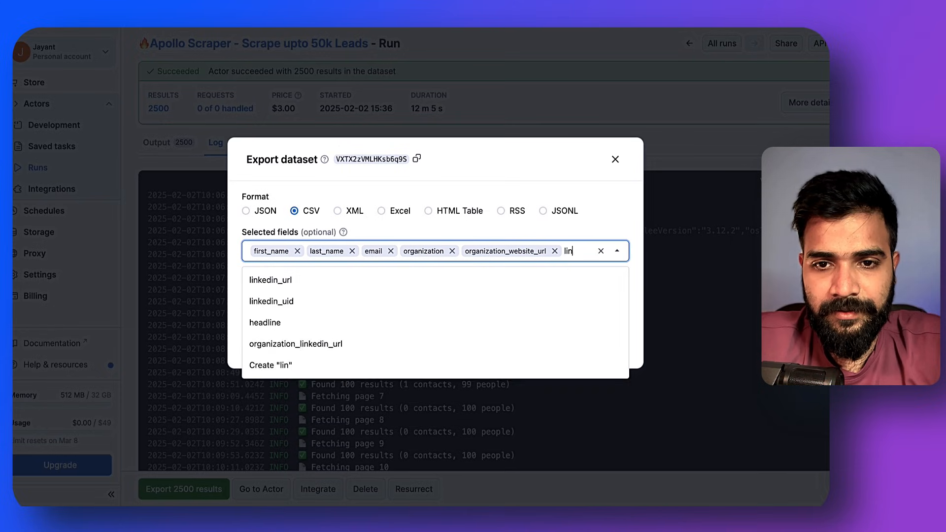
click(271, 279)
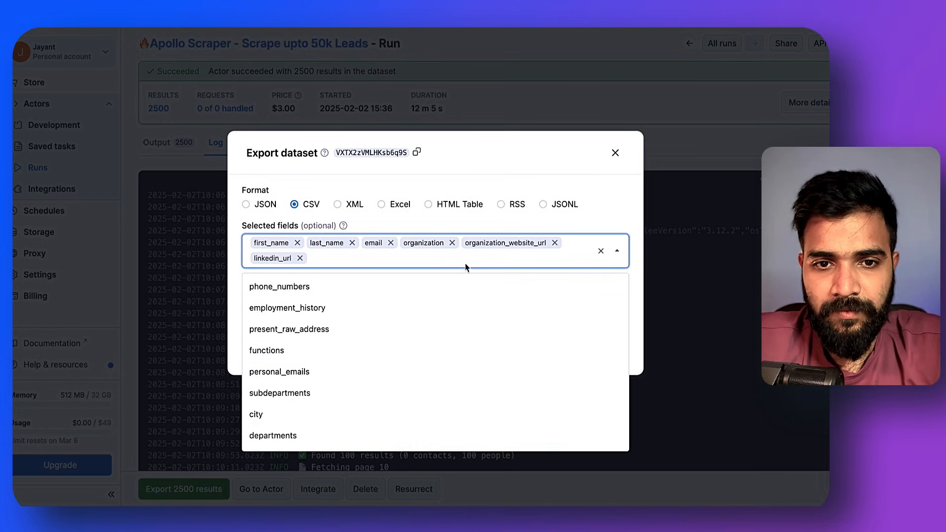
mouse_move(347, 307)
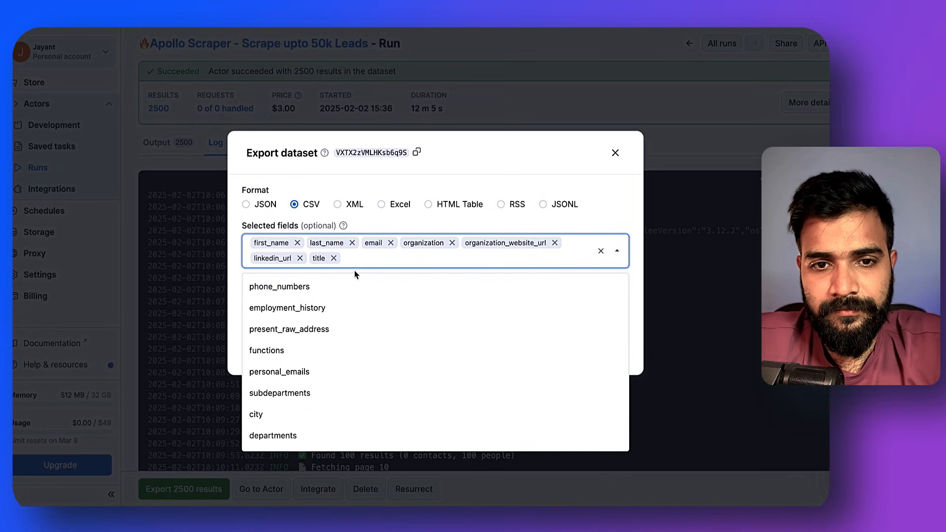
click(255, 414)
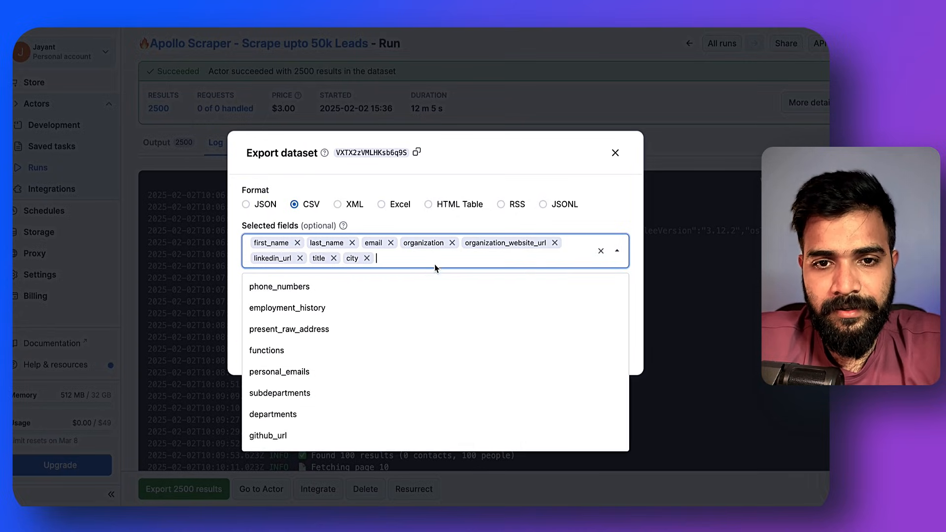
click(281, 287)
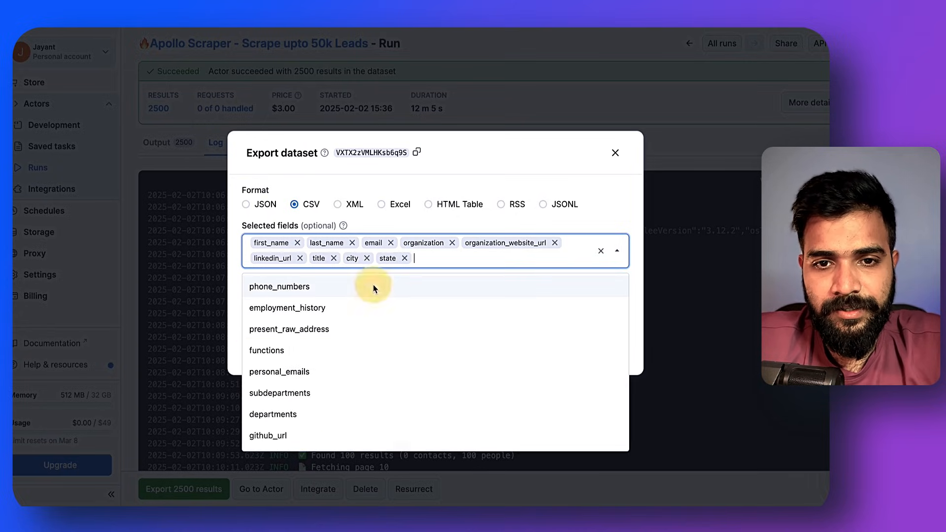
- Find the country field and add time_zone to the export
text(country)
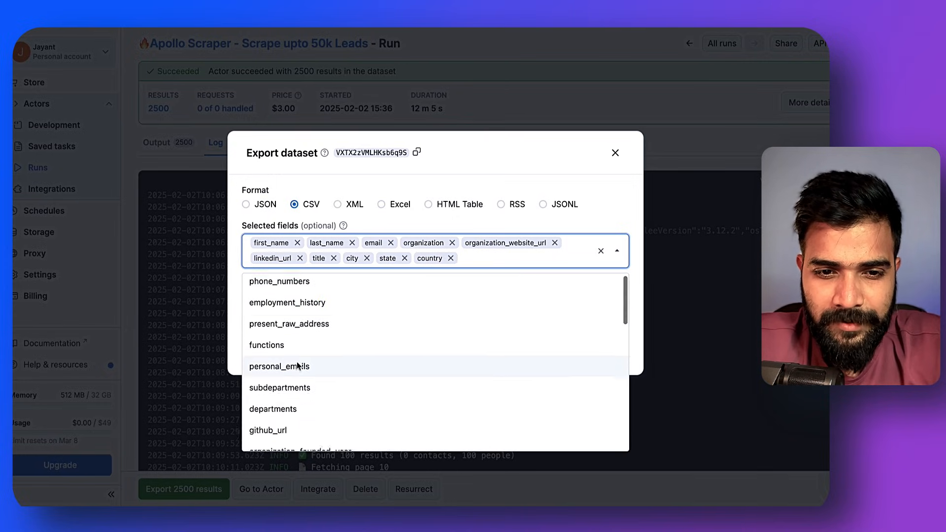
scroll(down, 3)
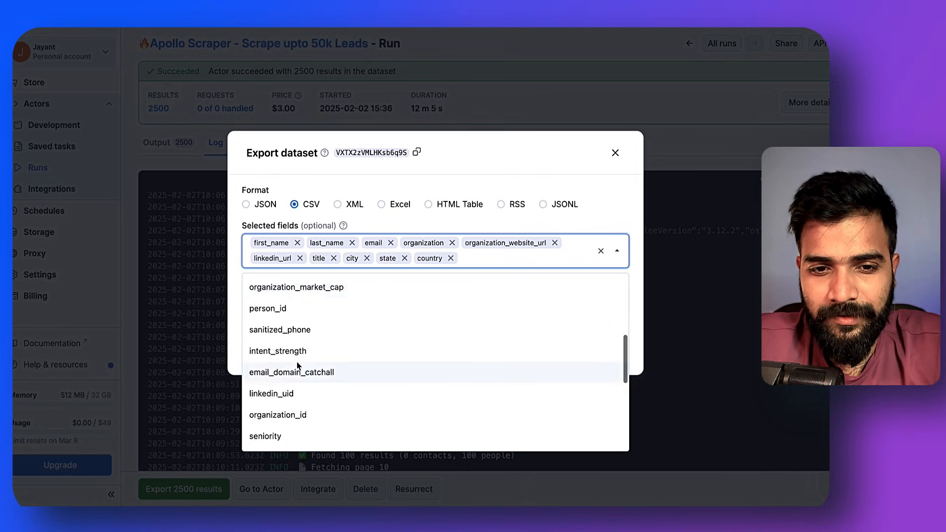
scroll(down, 3)
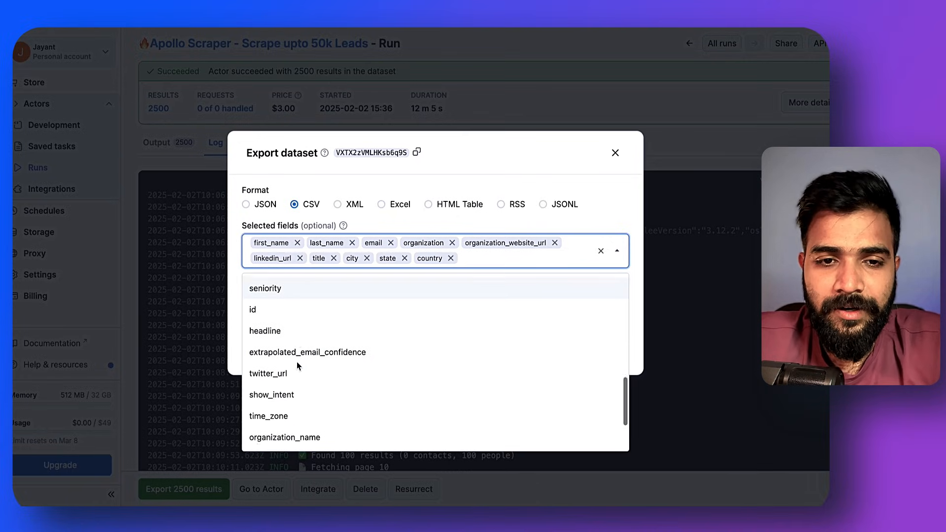
scroll(down, 3)
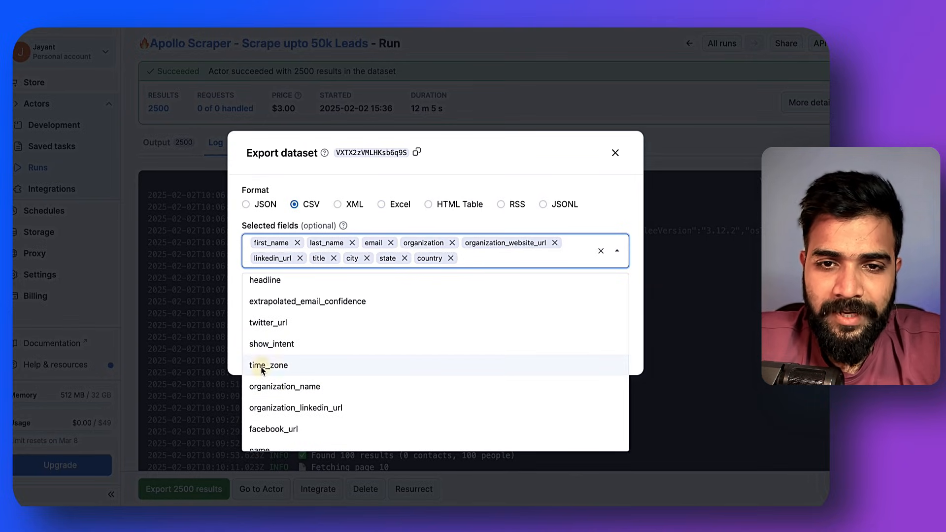
click(269, 365)
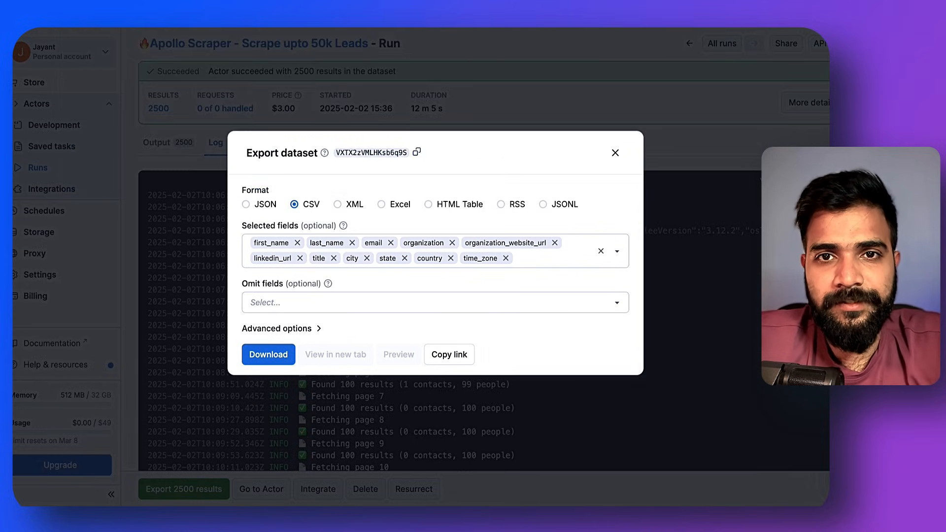
- Download the Apollo leads dataset as CSV and open it in Google Sheets
click(268, 354)
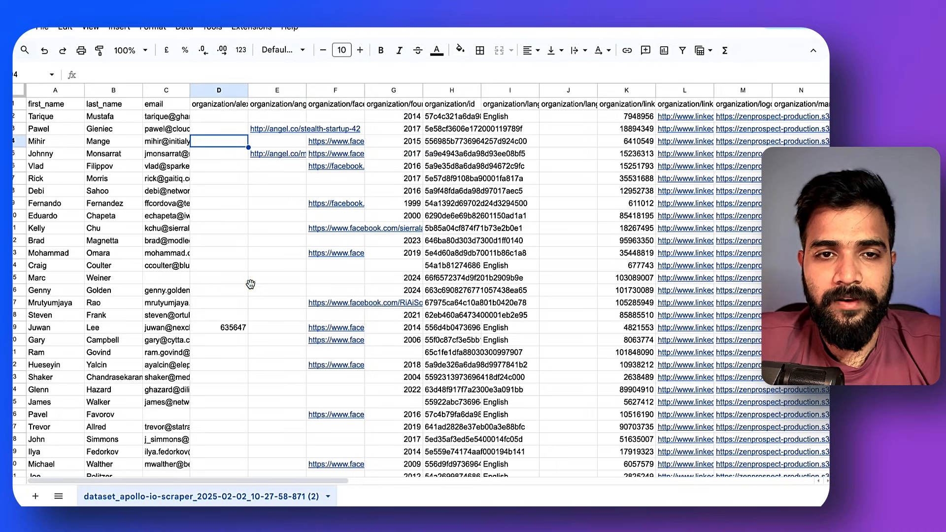
- Delete the organization columns D through K that follow the email column
click(54, 116)
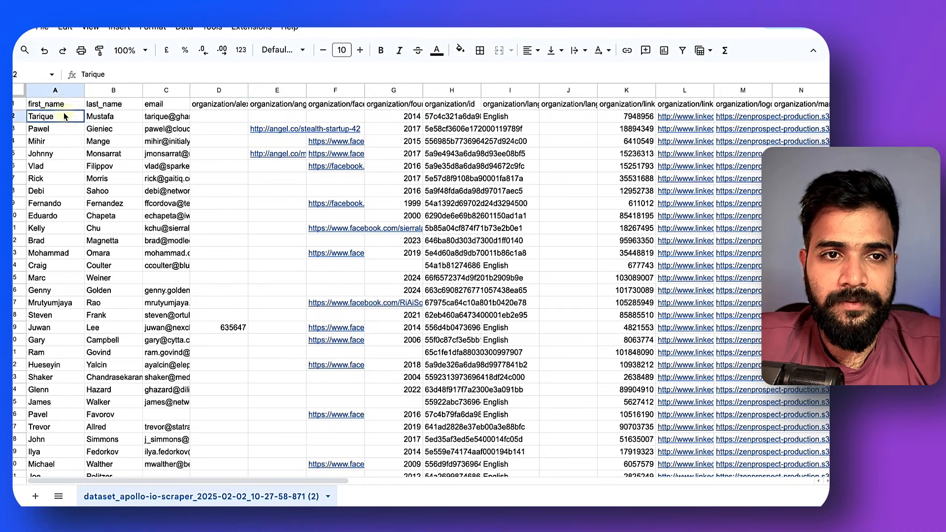
click(166, 104)
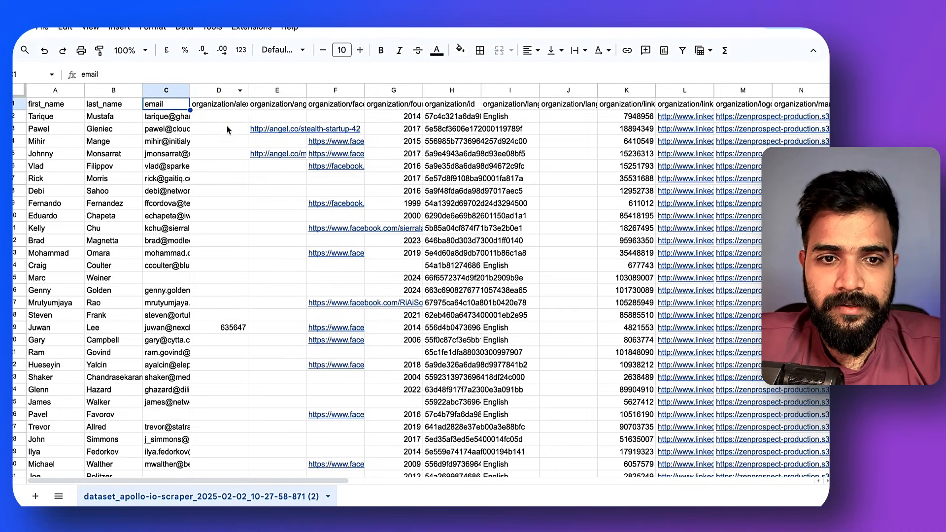
click(219, 104)
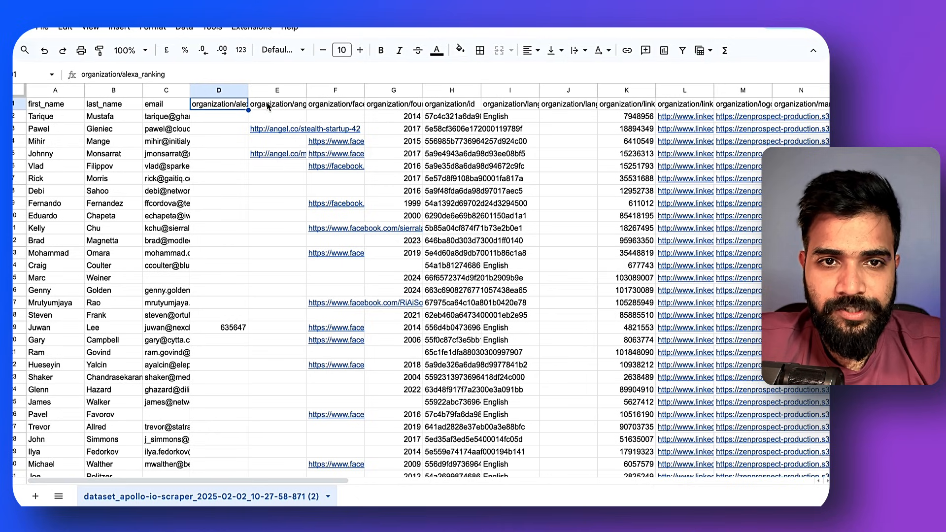
click(335, 104)
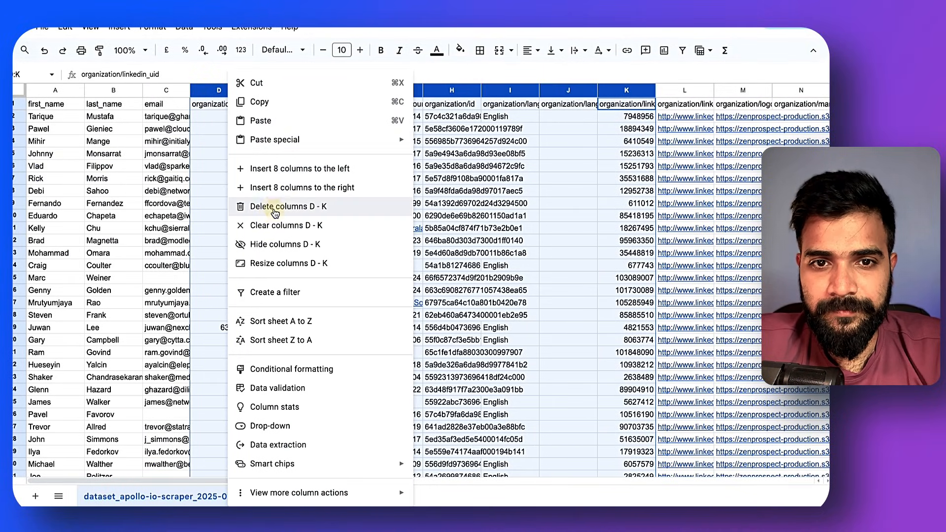
click(288, 206)
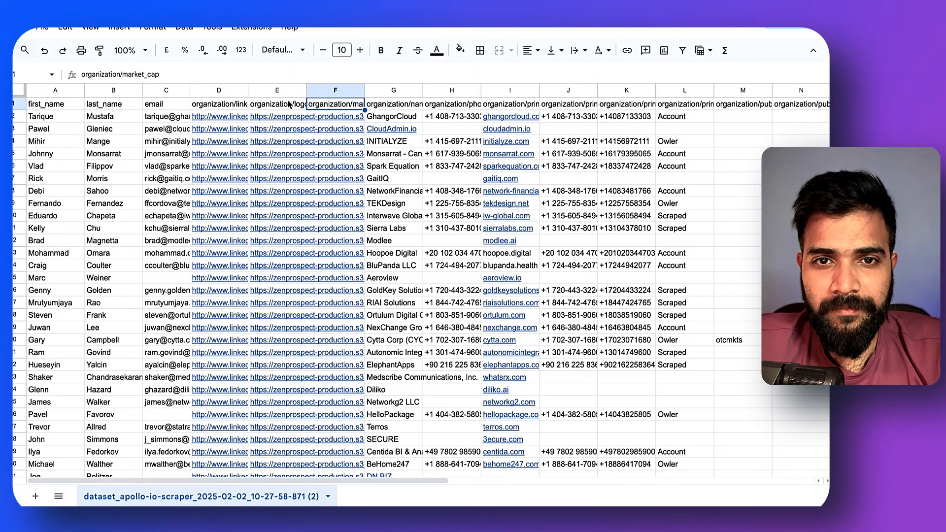
- Review the market cap and organization name columns, then open actions for the logo and market cap columns
click(392, 104)
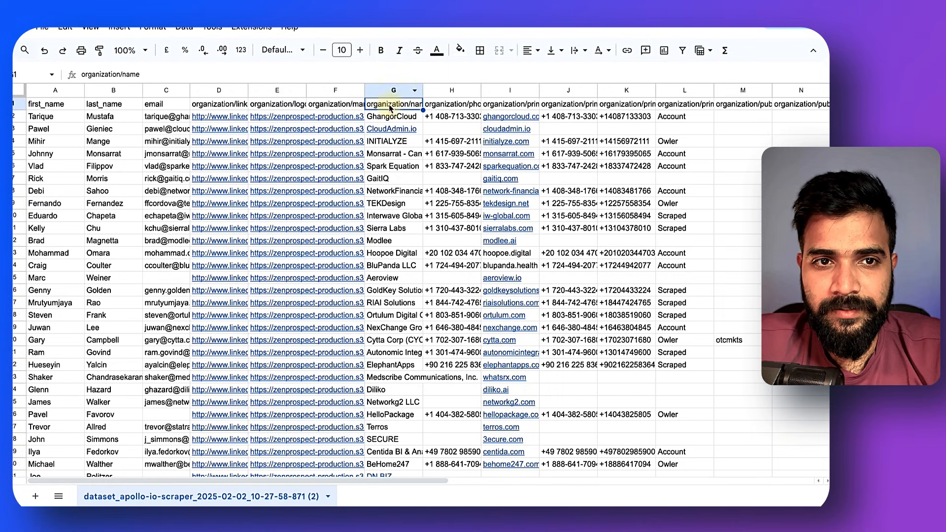
click(393, 115)
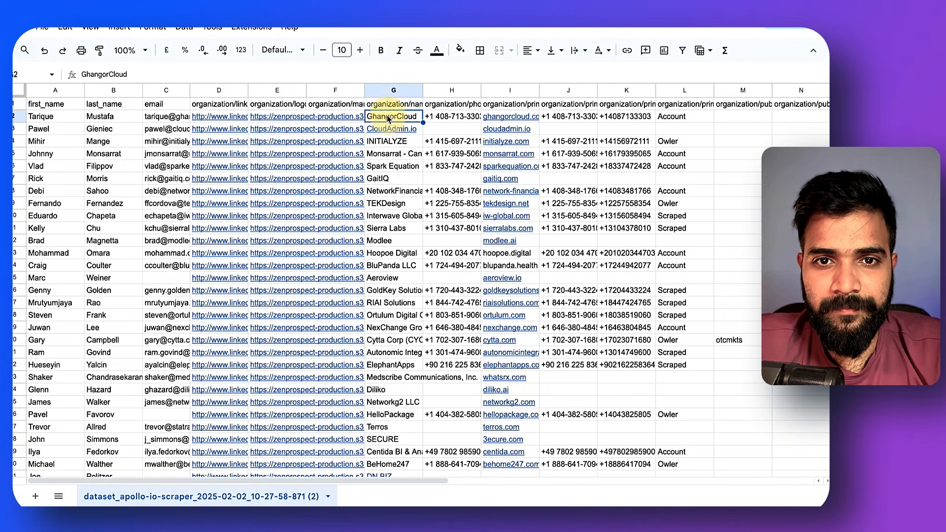
click(393, 177)
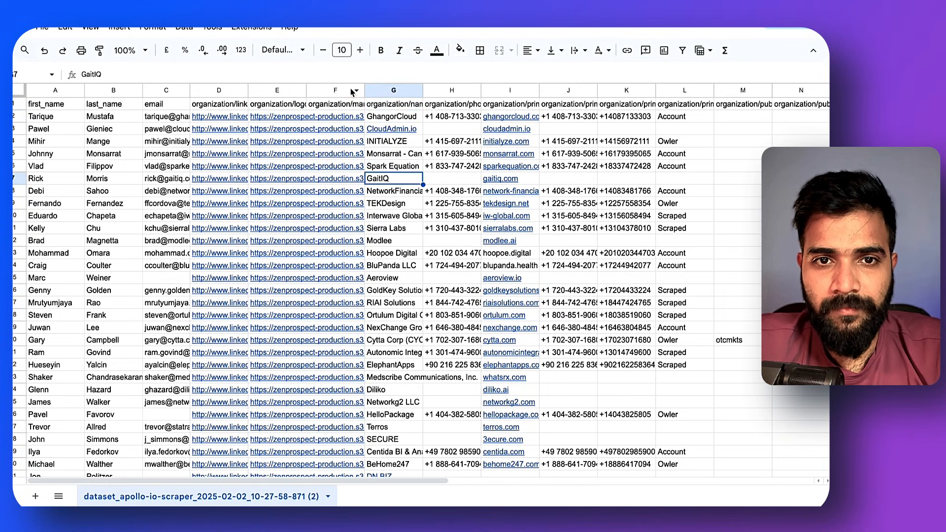
right_click(336, 91)
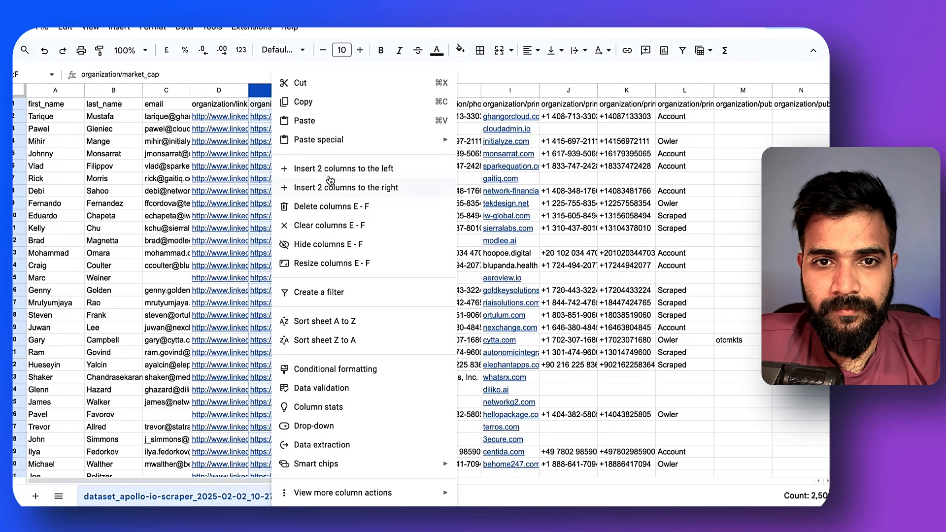
mouse_move(325, 263)
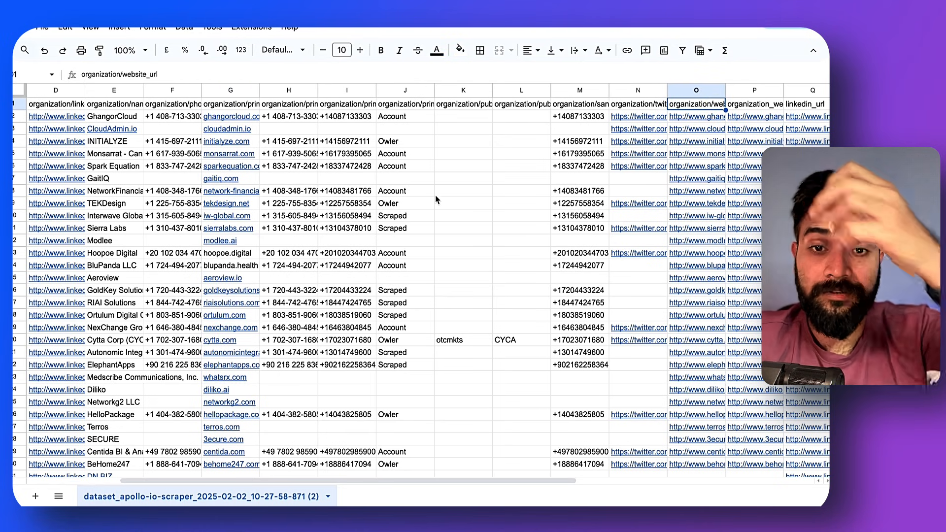
- Delete the remaining organization columns E through N
scroll(left, 3)
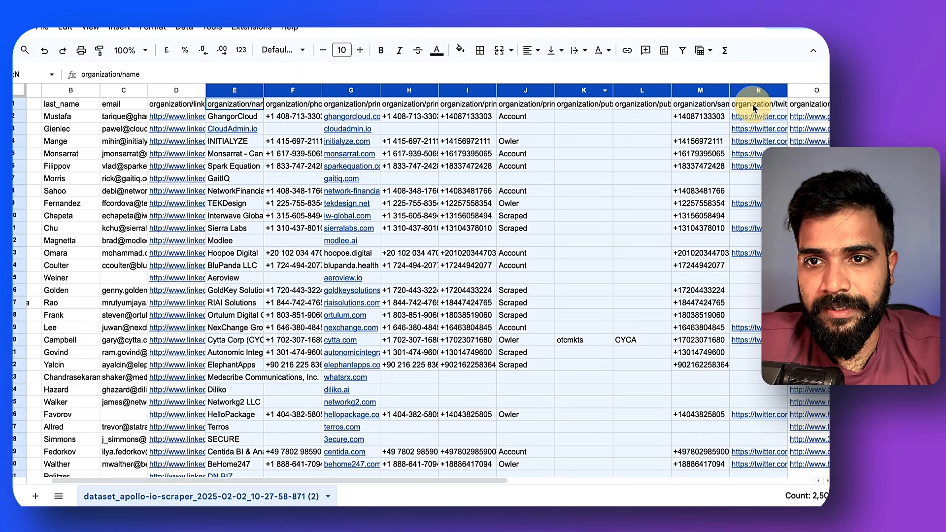
right_click(752, 103)
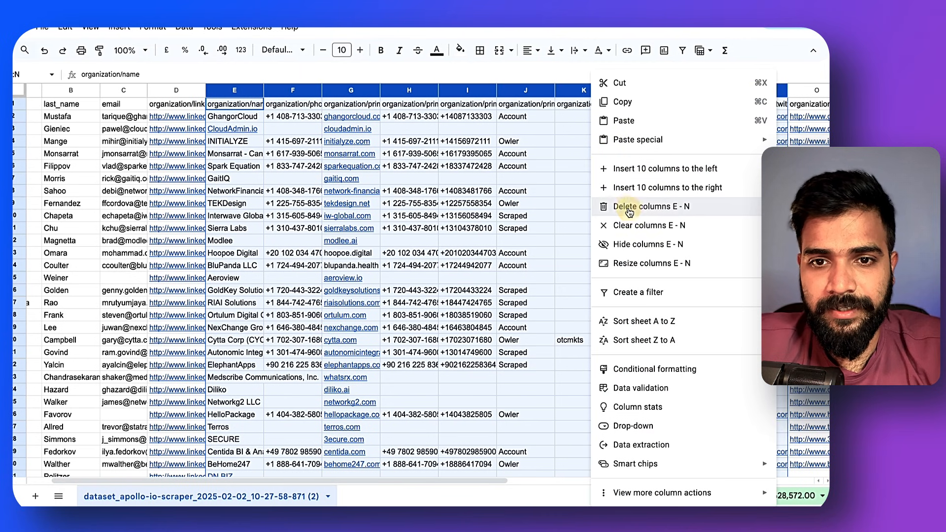
click(651, 206)
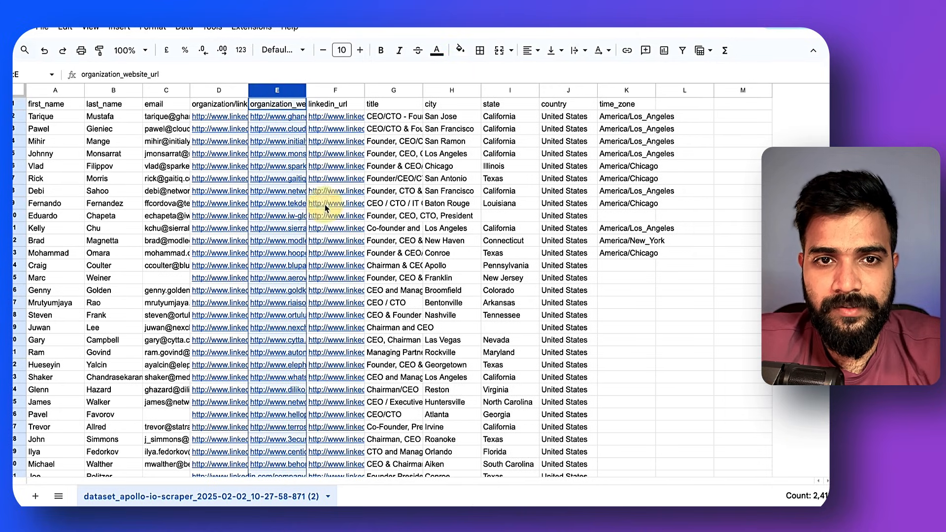
- Check the LinkedIn, state and city columns, then clear the time_zone column
click(335, 116)
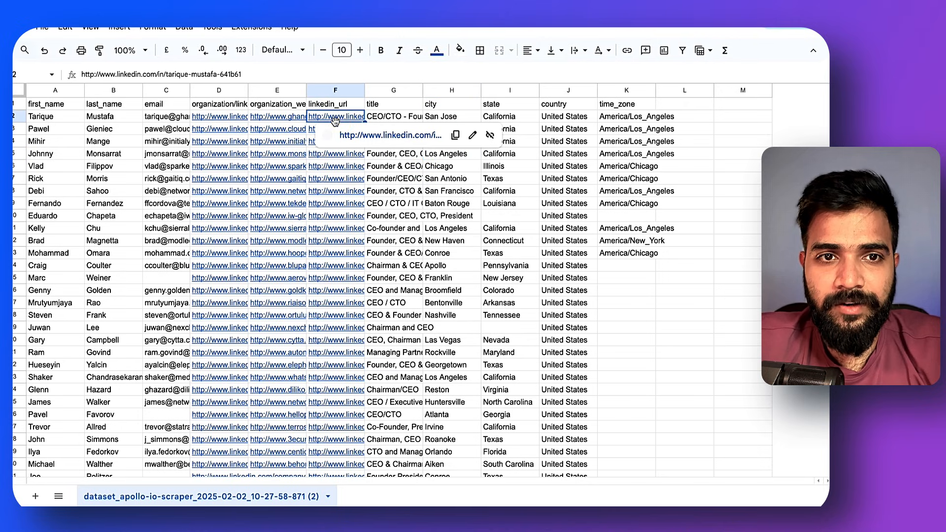
click(493, 104)
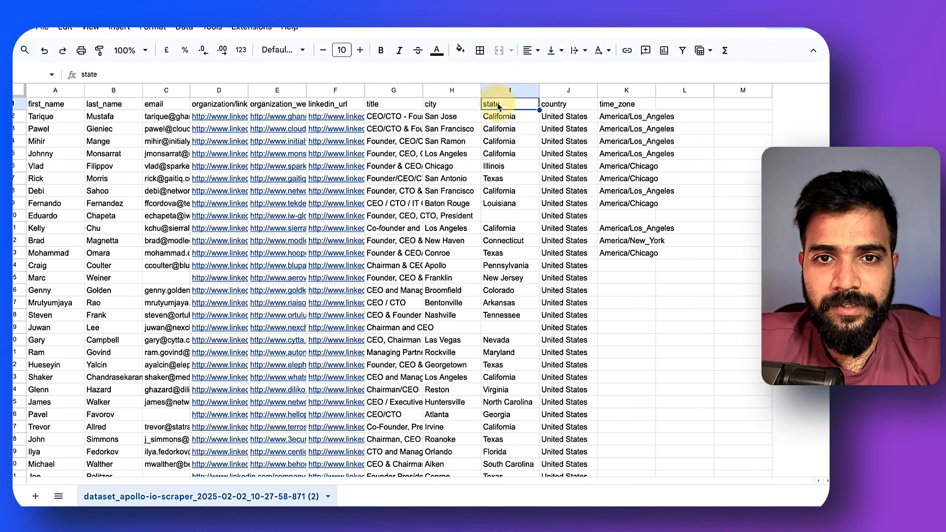
click(451, 116)
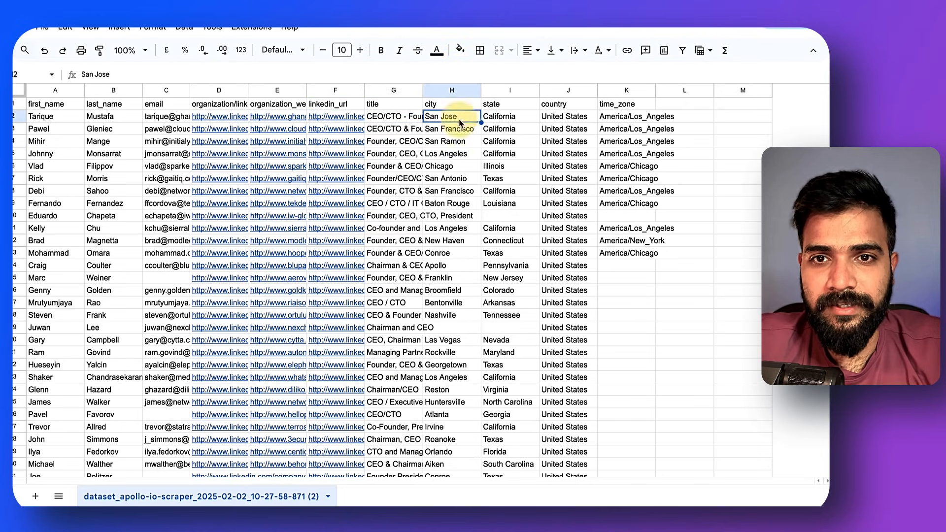
click(626, 89)
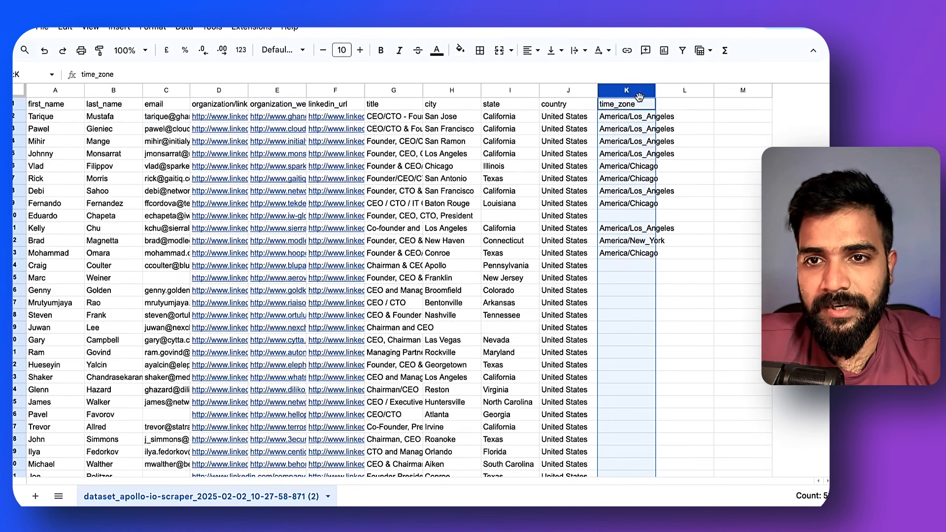
key(Delete)
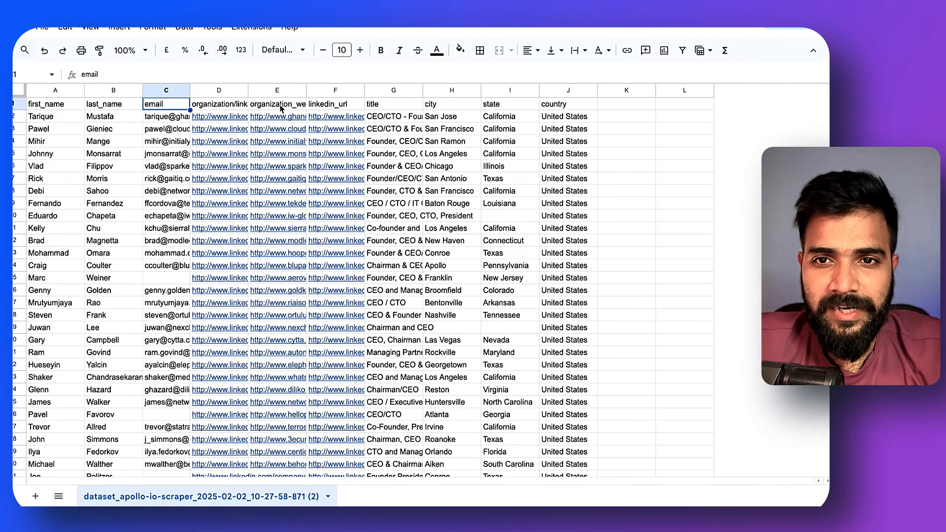
- Add a filter to the table and hide rows with a blank email
click(683, 51)
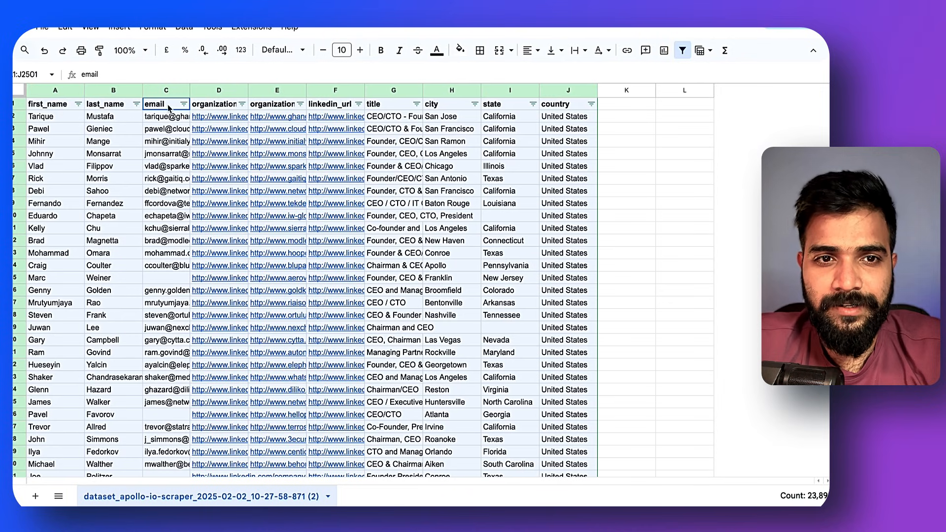
click(182, 104)
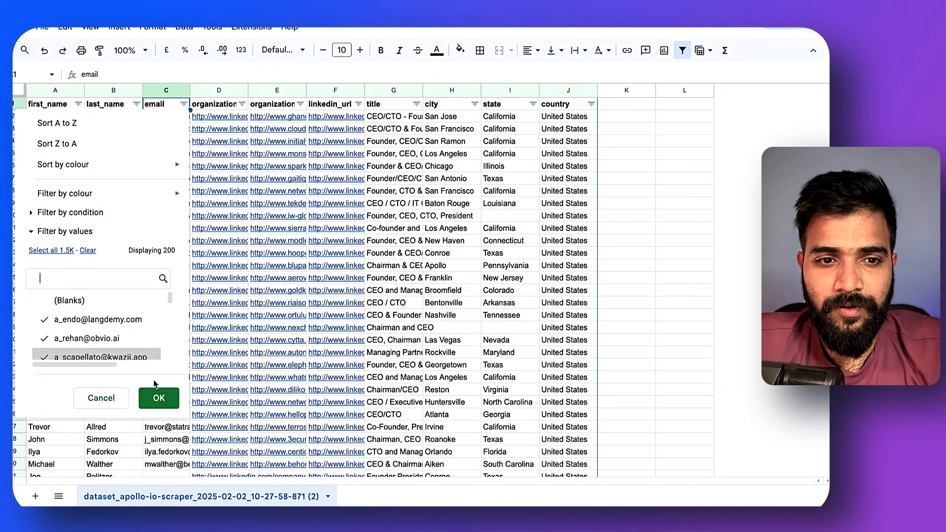
click(158, 398)
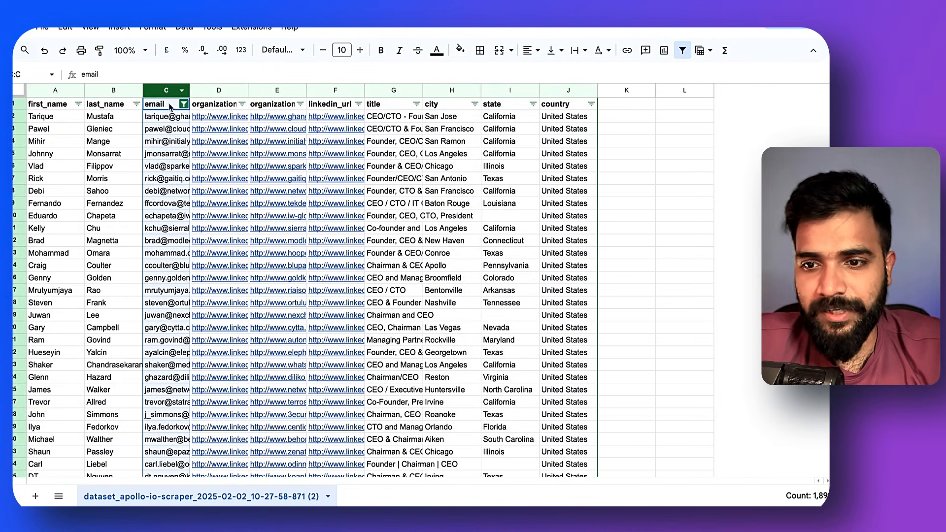